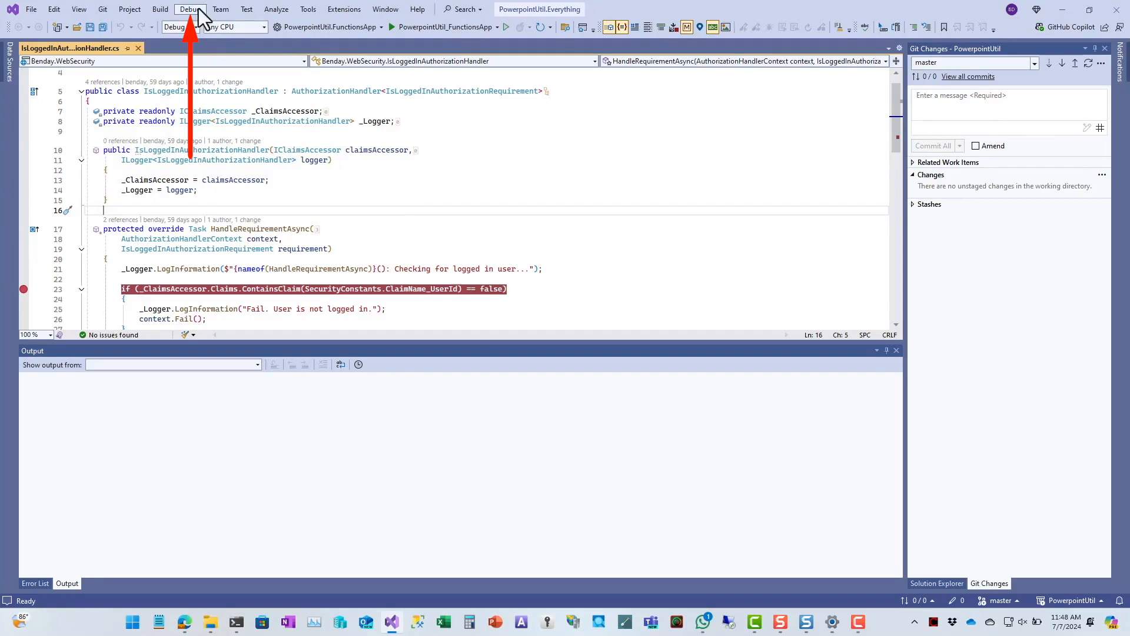
Step: Start Attach to Process, dismiss the unable-to-connect error, and choose Microsoft Azure App Services
{"action": "left_click", "coordinate": [189, 8]}
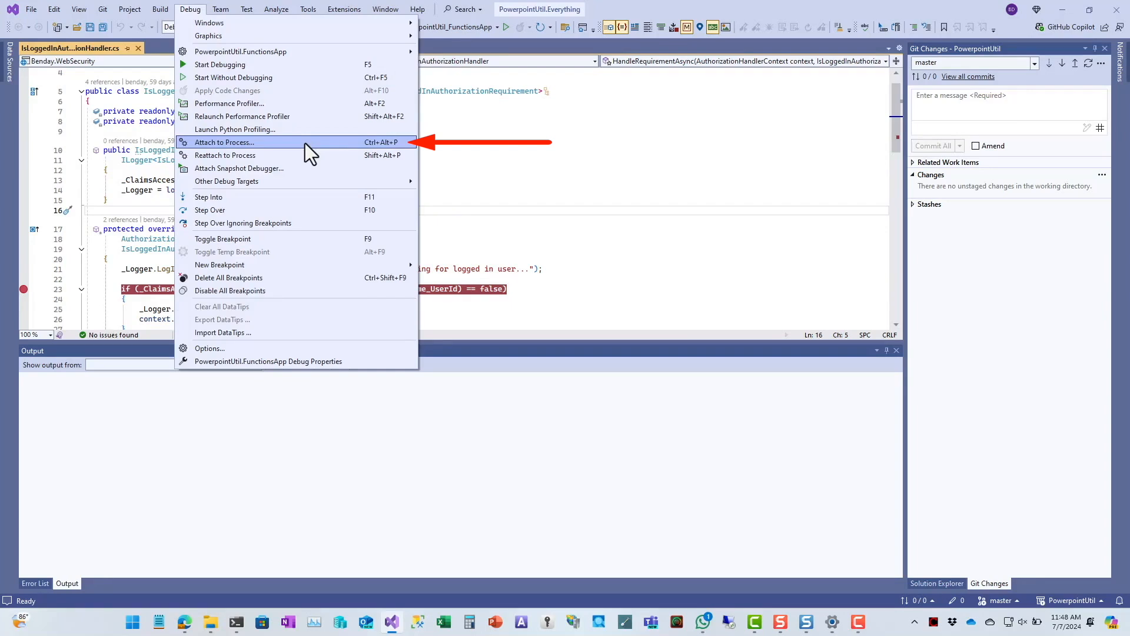
{"action": "left_click", "coordinate": [224, 141]}
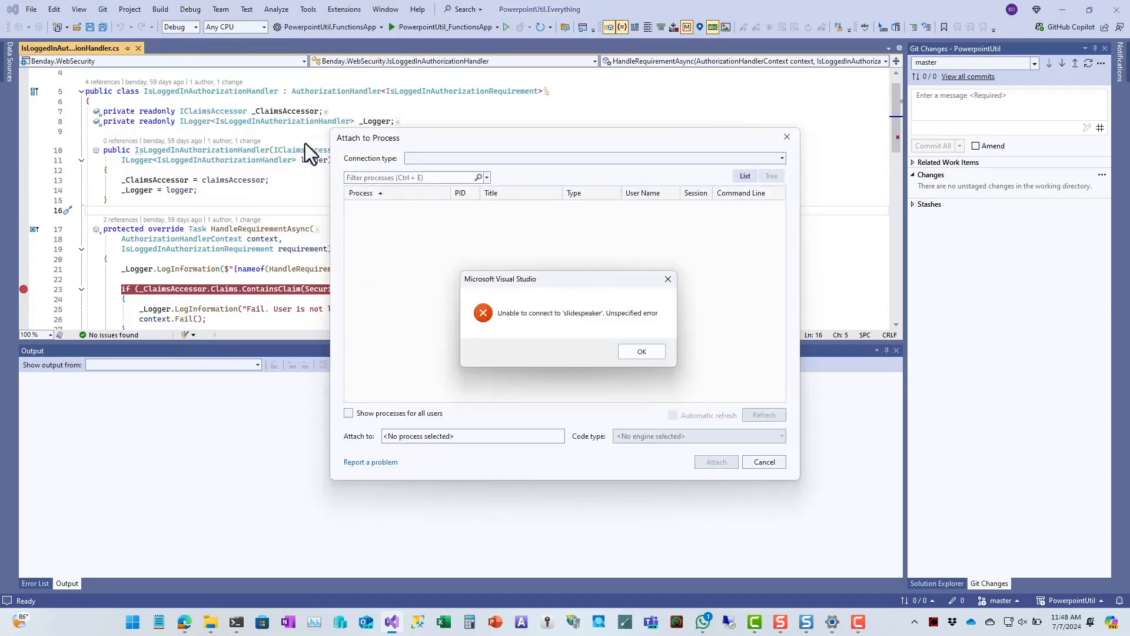
{"action": "mouse_move", "coordinate": [628, 321]}
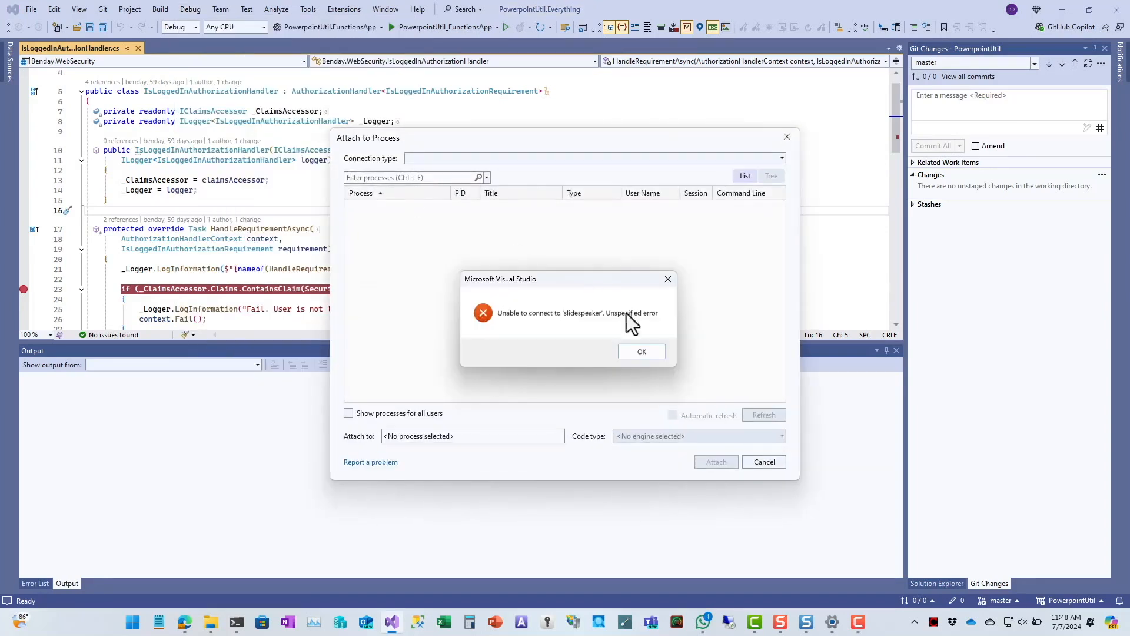
{"action": "left_click", "coordinate": [641, 351]}
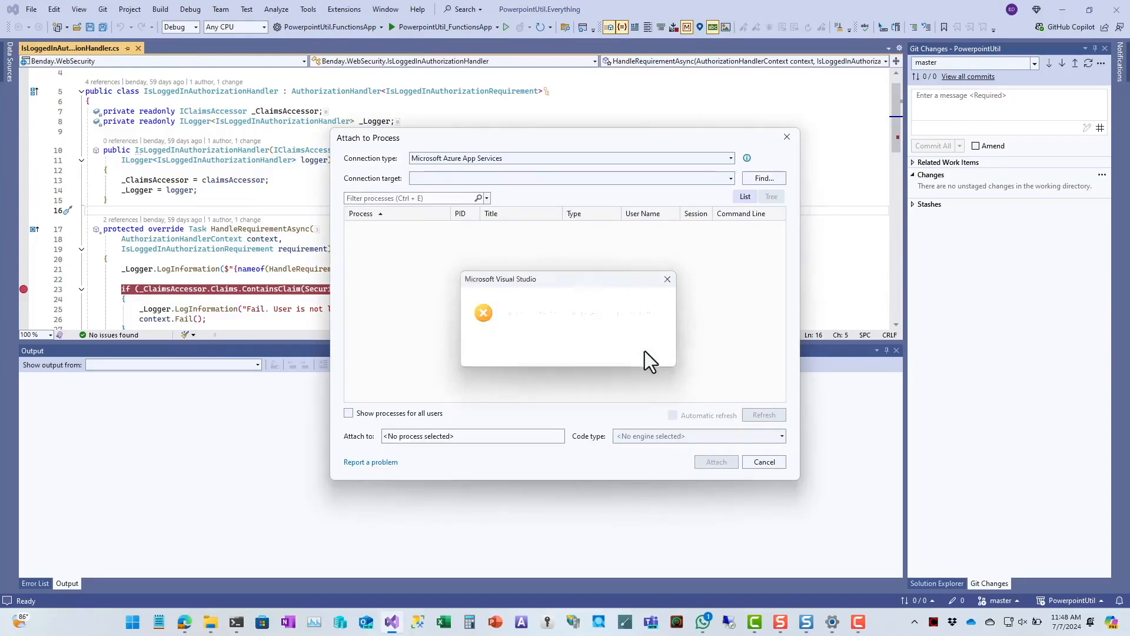
{"action": "left_click", "coordinate": [666, 280]}
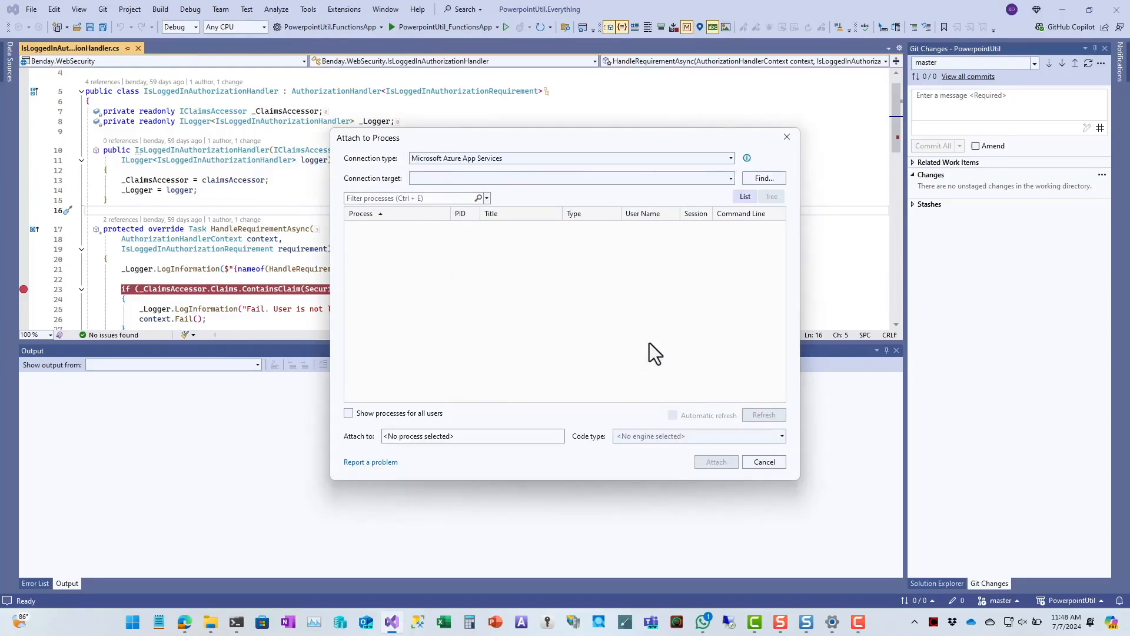
{"action": "mouse_move", "coordinate": [787, 232]}
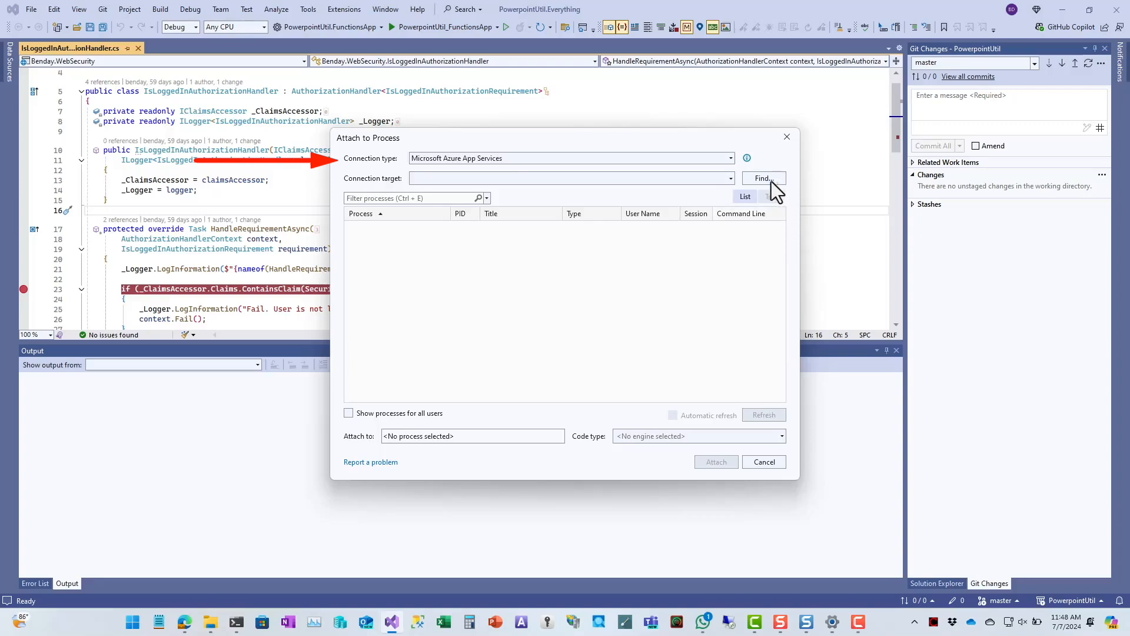
{"action": "mouse_move", "coordinate": [764, 178]}
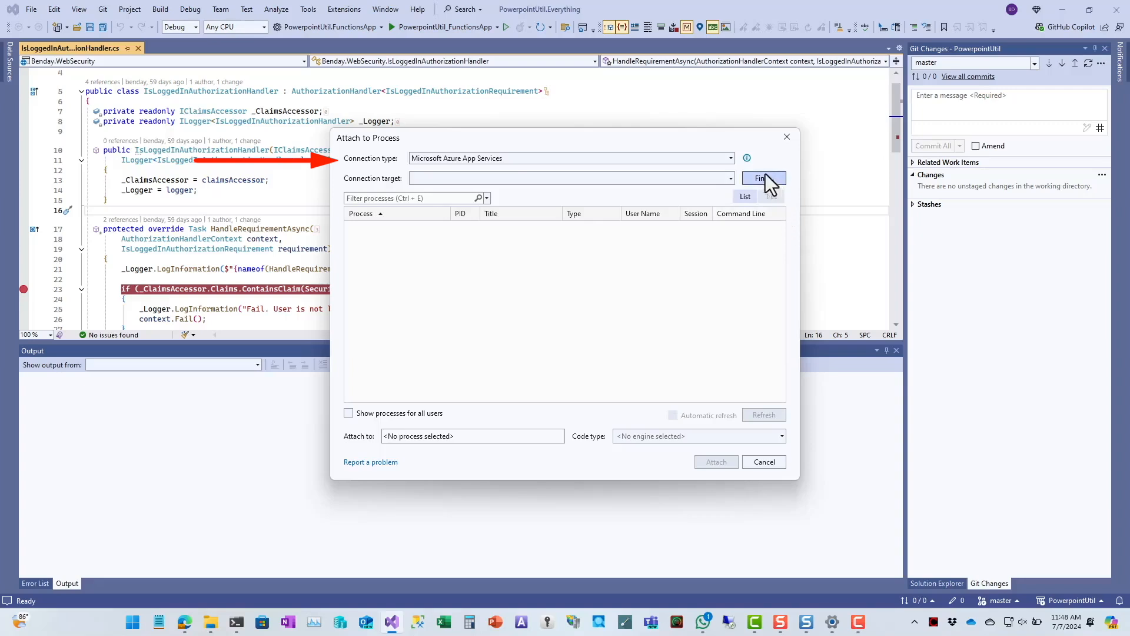
{"action": "mouse_move", "coordinate": [732, 170]}
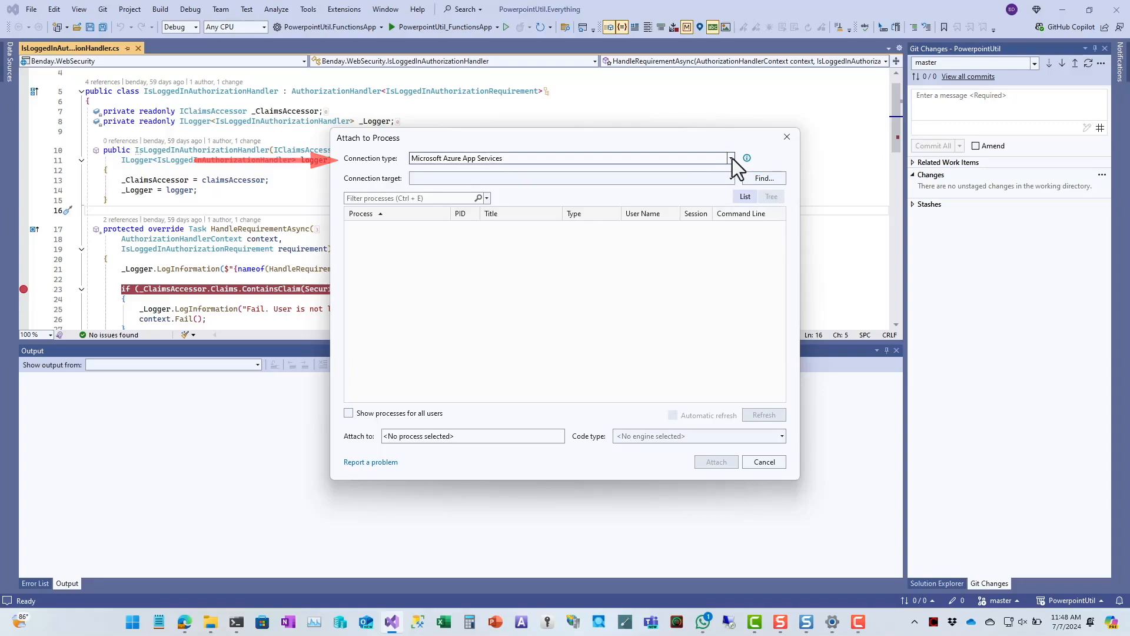
Step: Pick the slidespeakerapi App Service from resource group rg-pptx as the connection target
{"action": "left_click", "coordinate": [732, 157]}
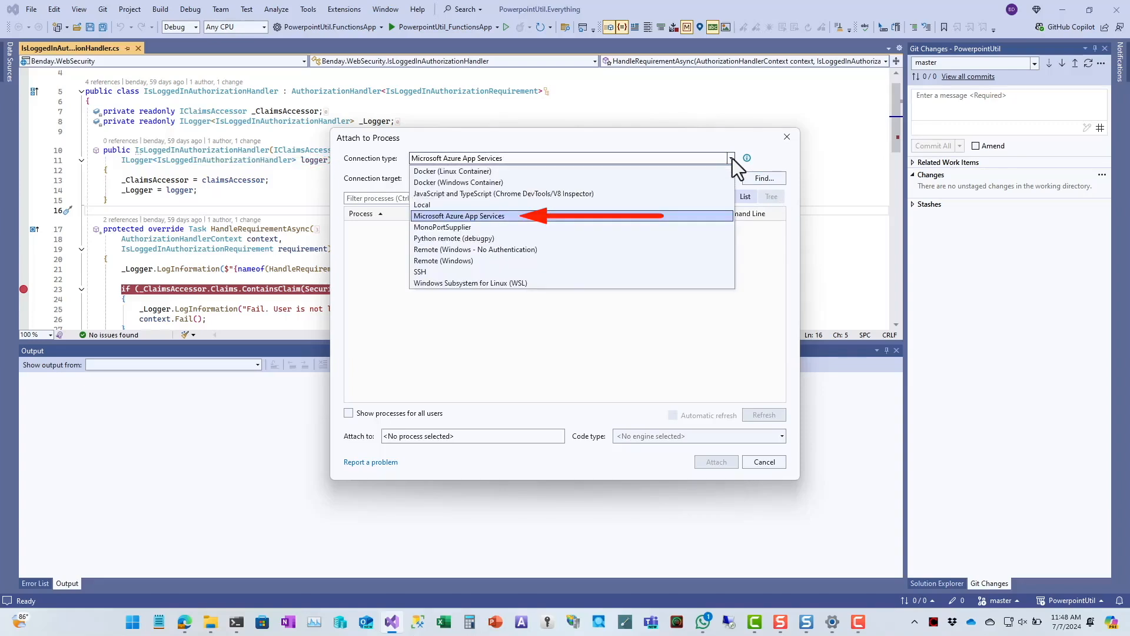
{"action": "left_click", "coordinate": [459, 215]}
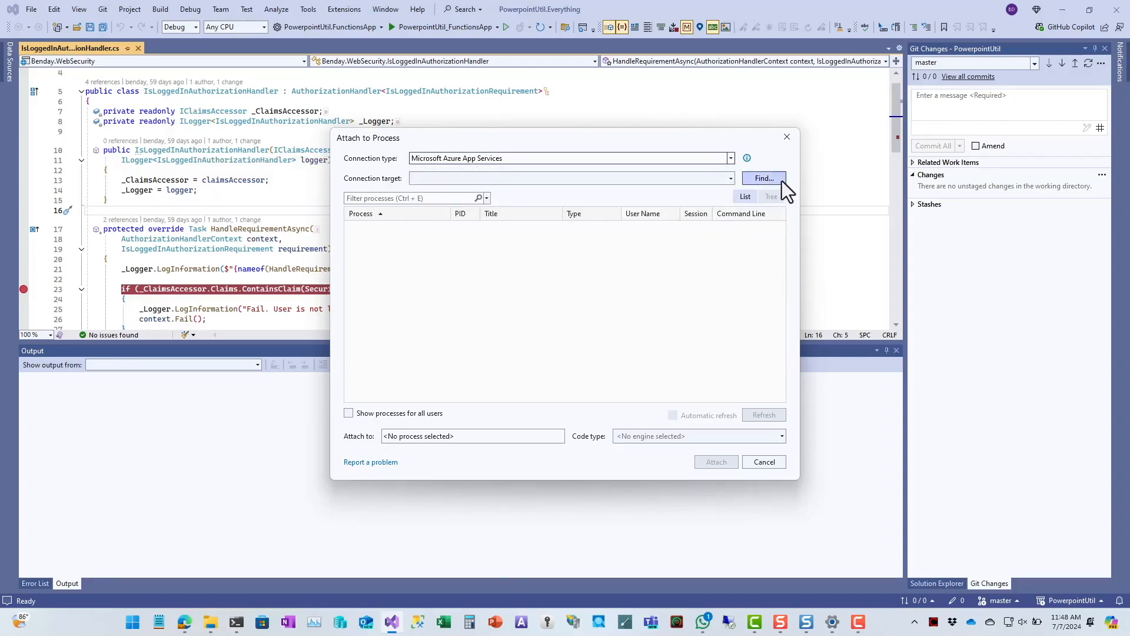
{"action": "left_click", "coordinate": [764, 177]}
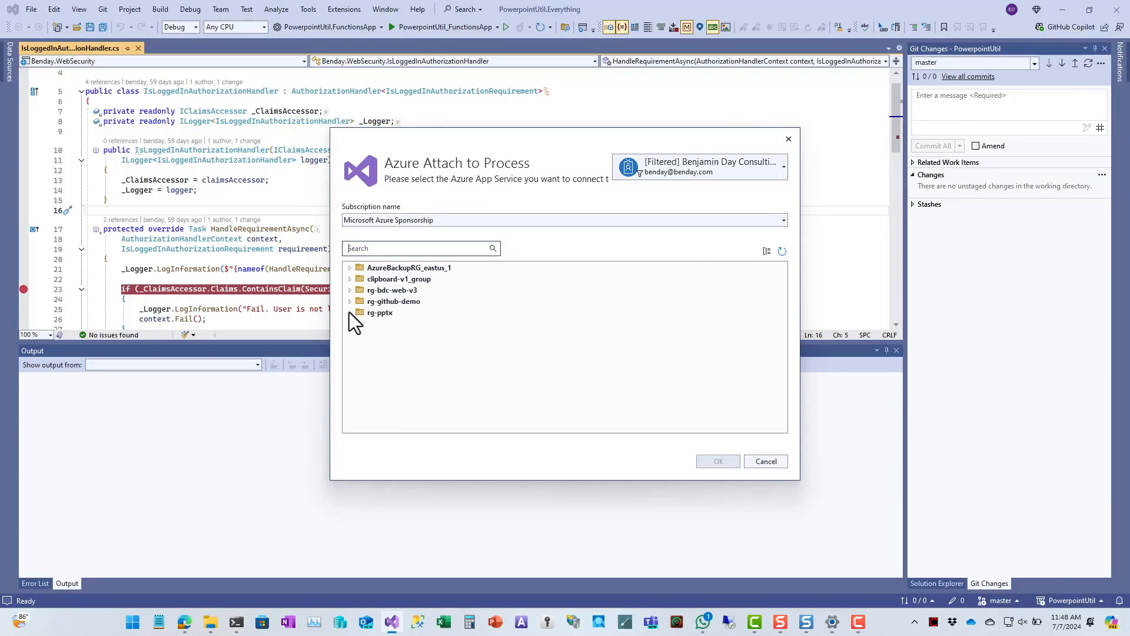
{"action": "left_click", "coordinate": [349, 313]}
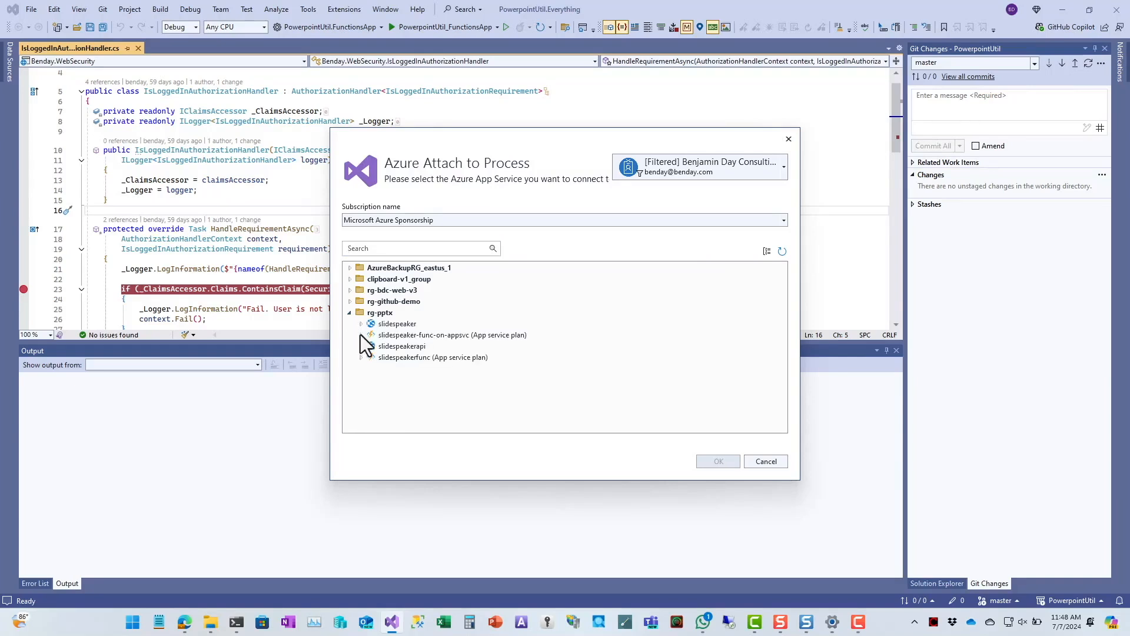
{"action": "mouse_move", "coordinate": [414, 359]}
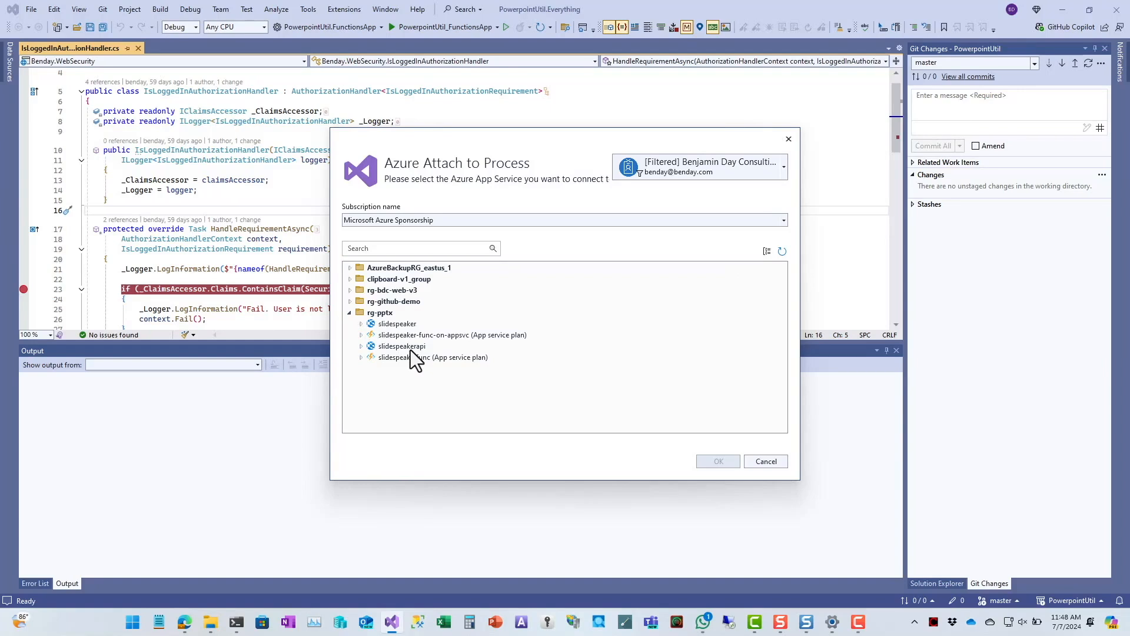
{"action": "left_click", "coordinate": [402, 346]}
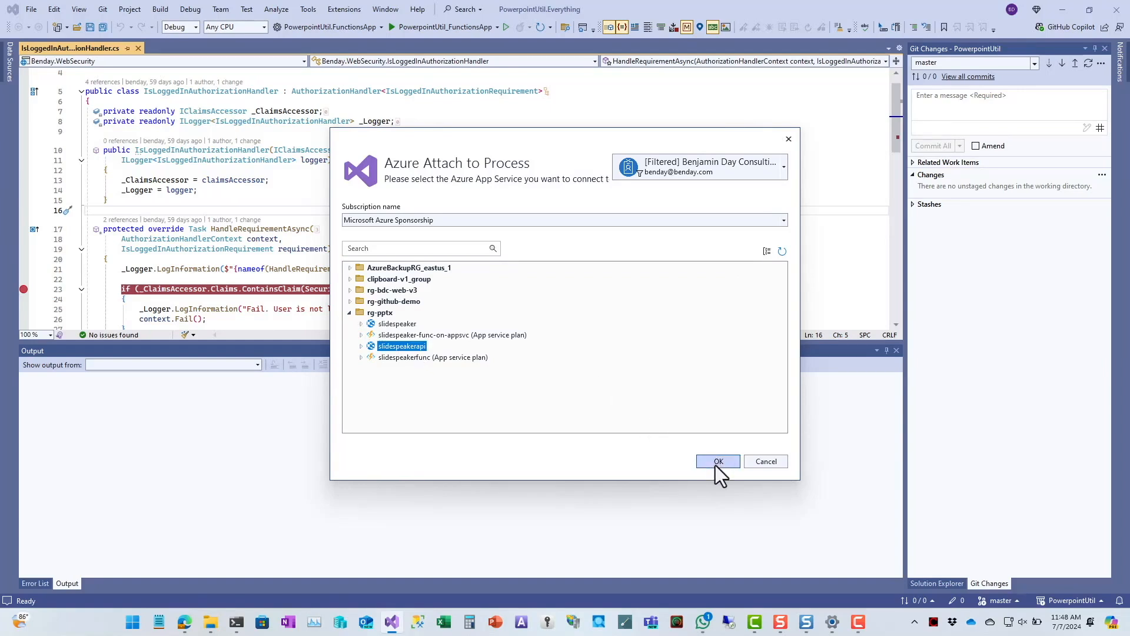
{"action": "left_click", "coordinate": [717, 462]}
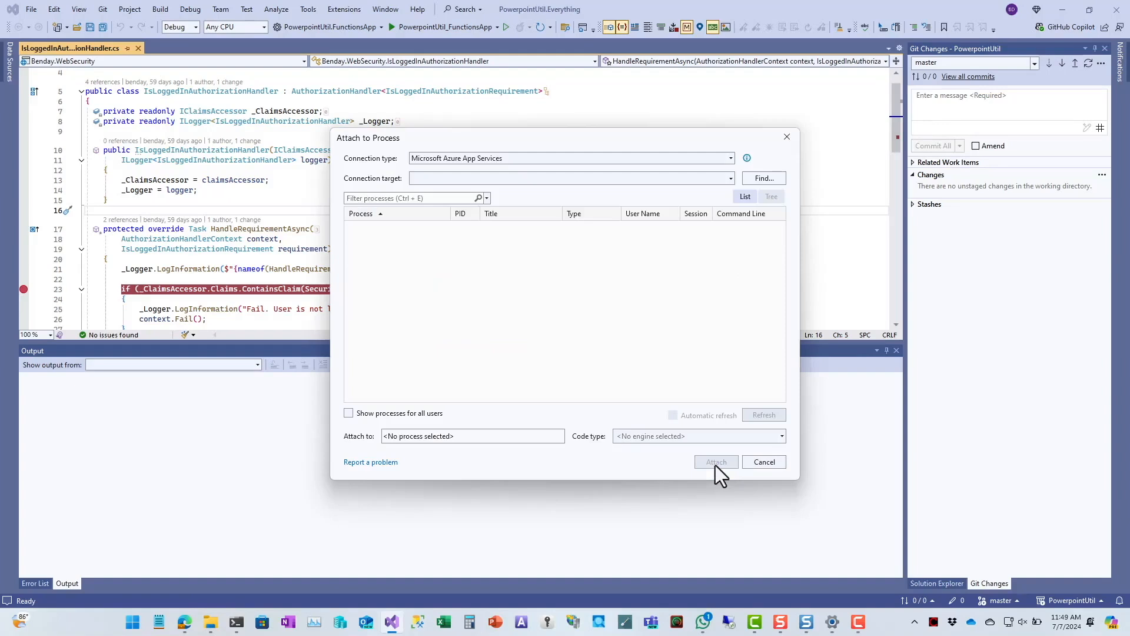
Step: Submit Windows Security credentials twice; connecting to slidespeakerapi fails with an unspecified error
{"action": "left_click", "coordinate": [763, 415]}
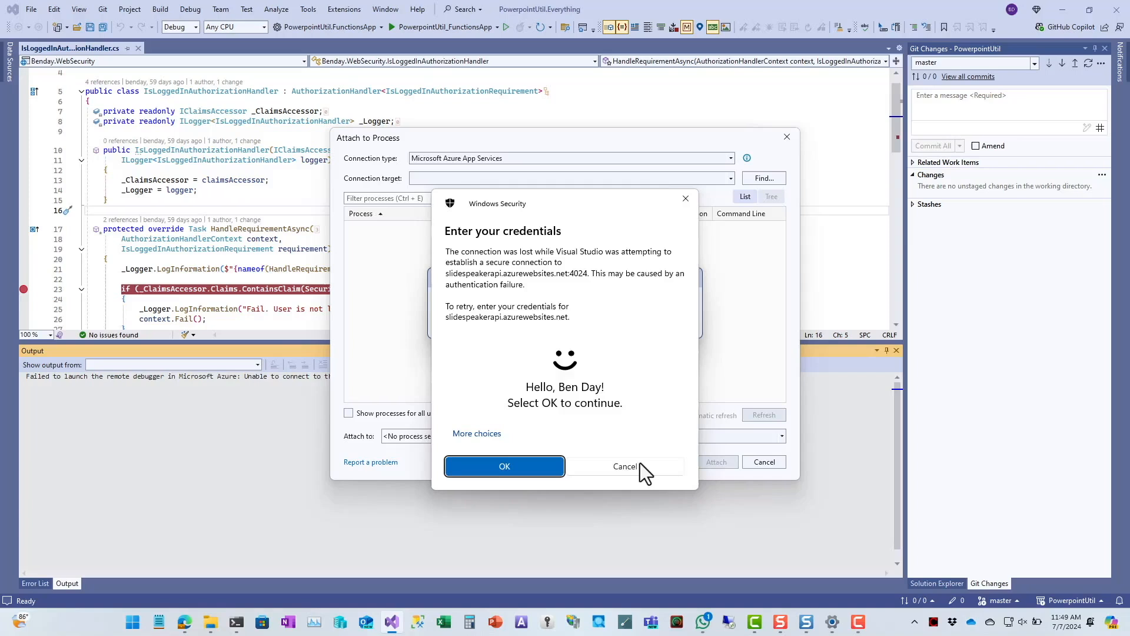
{"action": "left_click", "coordinate": [504, 466]}
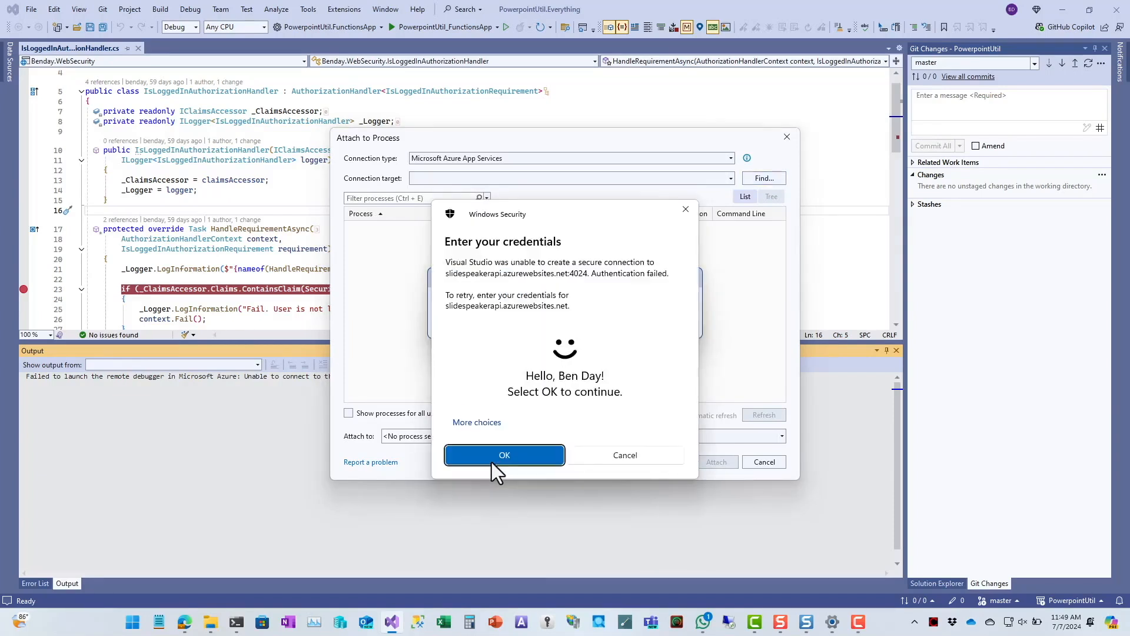
{"action": "left_click", "coordinate": [504, 455]}
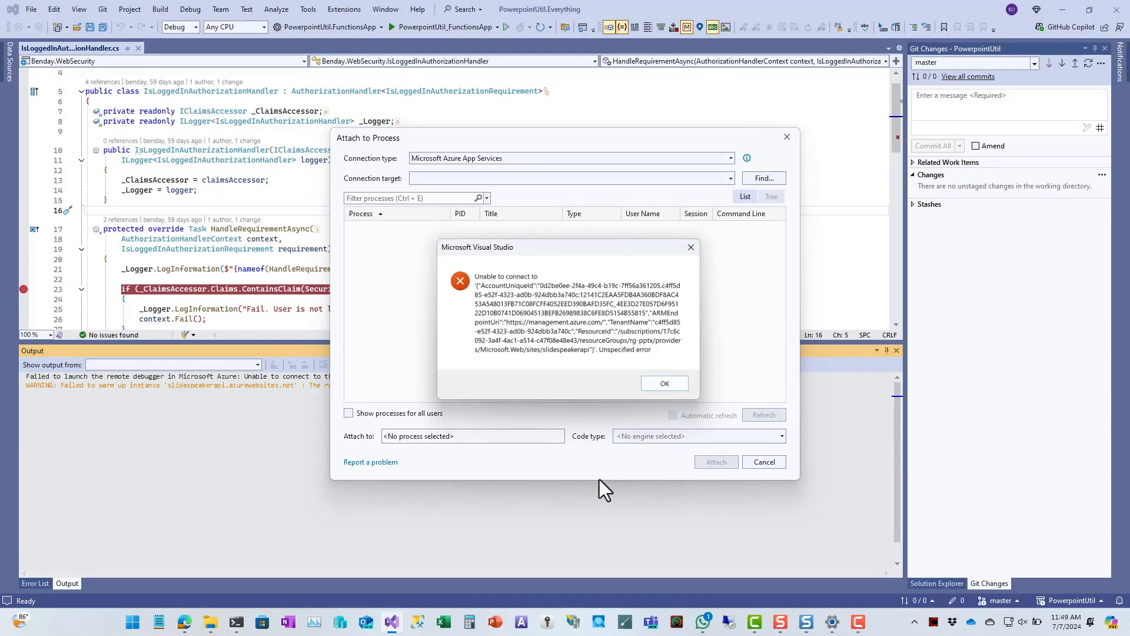
Step: Dismiss the connection failure and bring up the slidespeakerapi web app overview in Azure Portal
{"action": "left_click", "coordinate": [663, 383]}
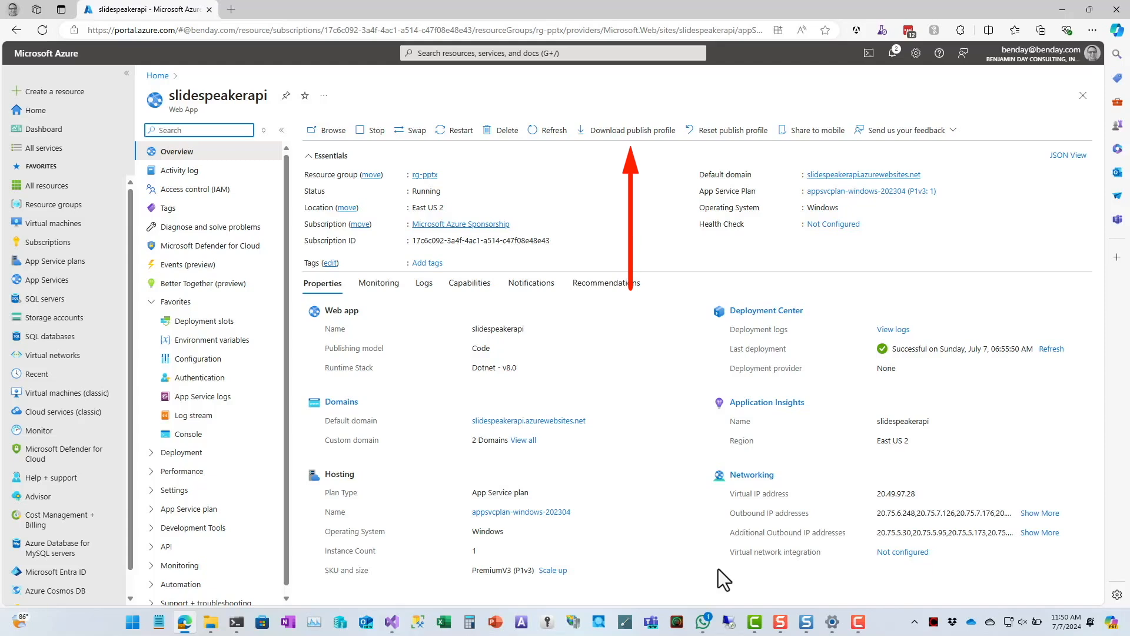
{"action": "mouse_move", "coordinate": [649, 299]}
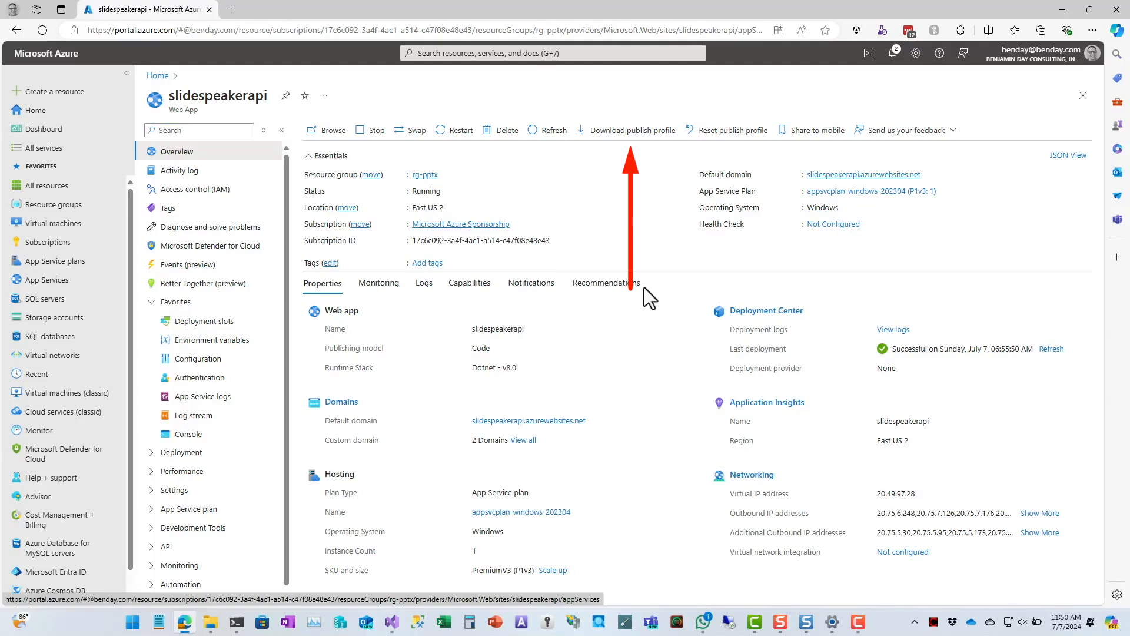
{"action": "mouse_move", "coordinate": [633, 130]}
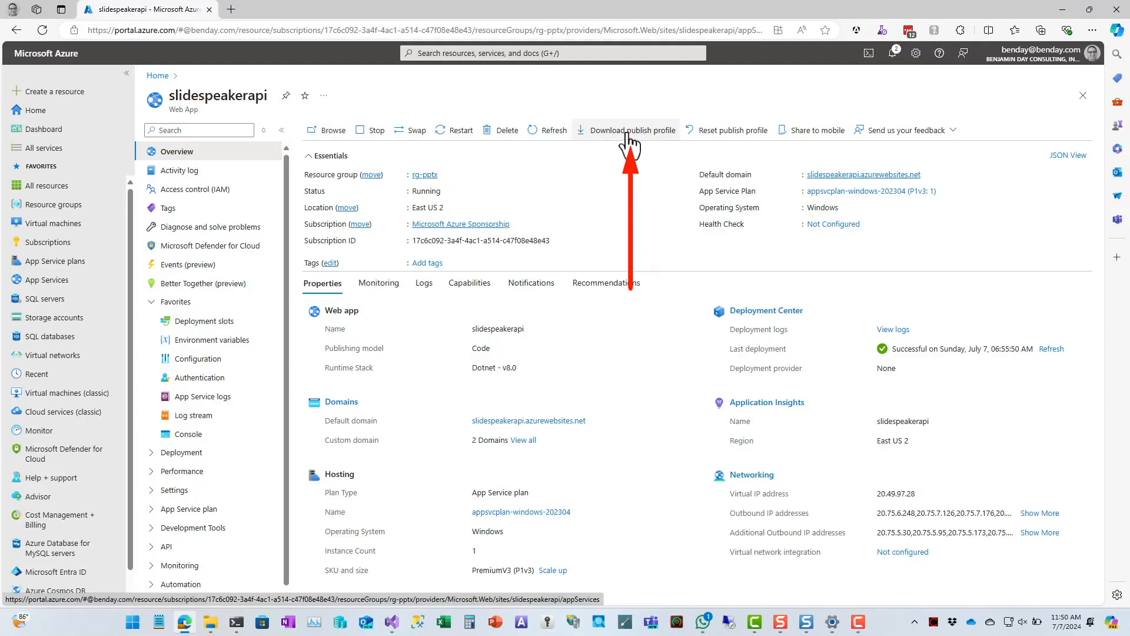
Step: Turn on SCM basic auth publishing in slidespeakerapi Configuration and save it
{"action": "left_click", "coordinate": [633, 129]}
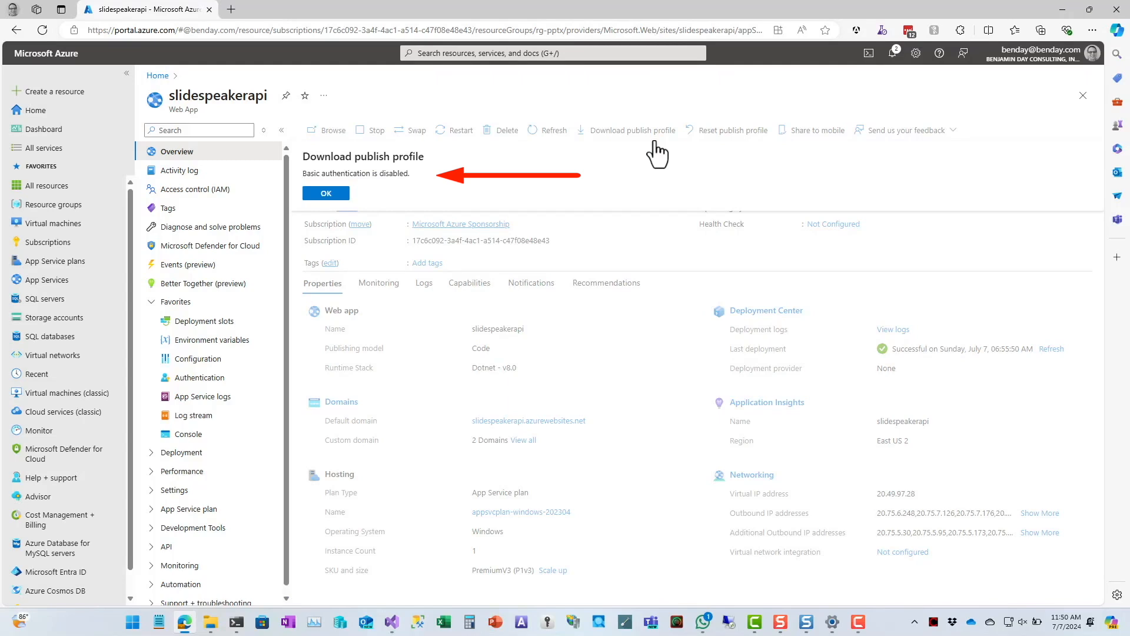
{"action": "left_click", "coordinate": [325, 193]}
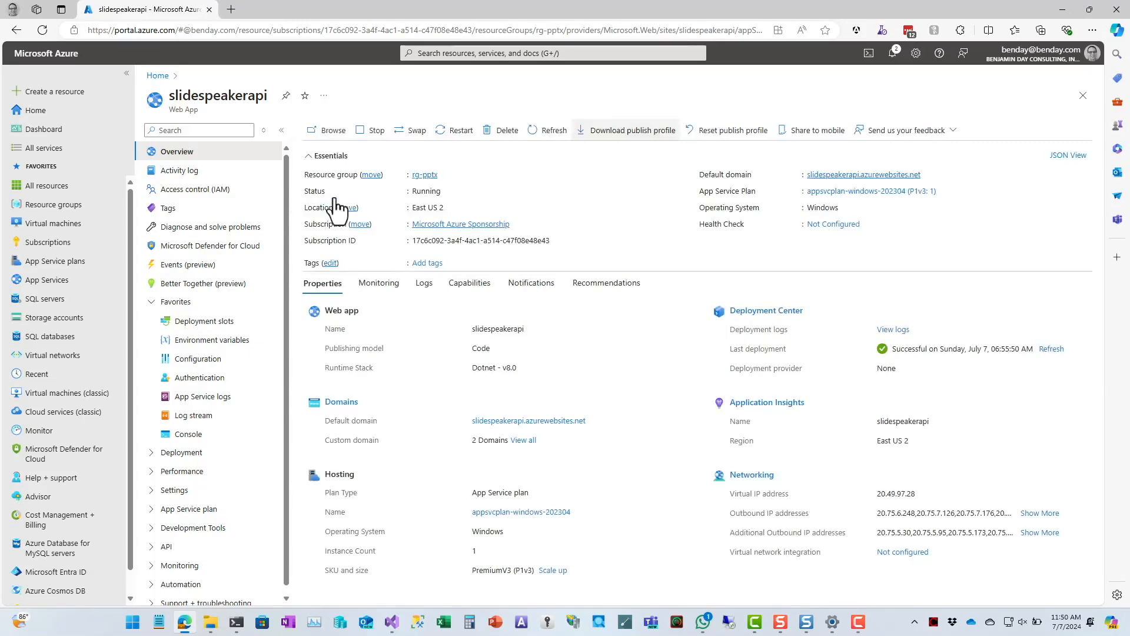
{"action": "mouse_move", "coordinate": [196, 358]}
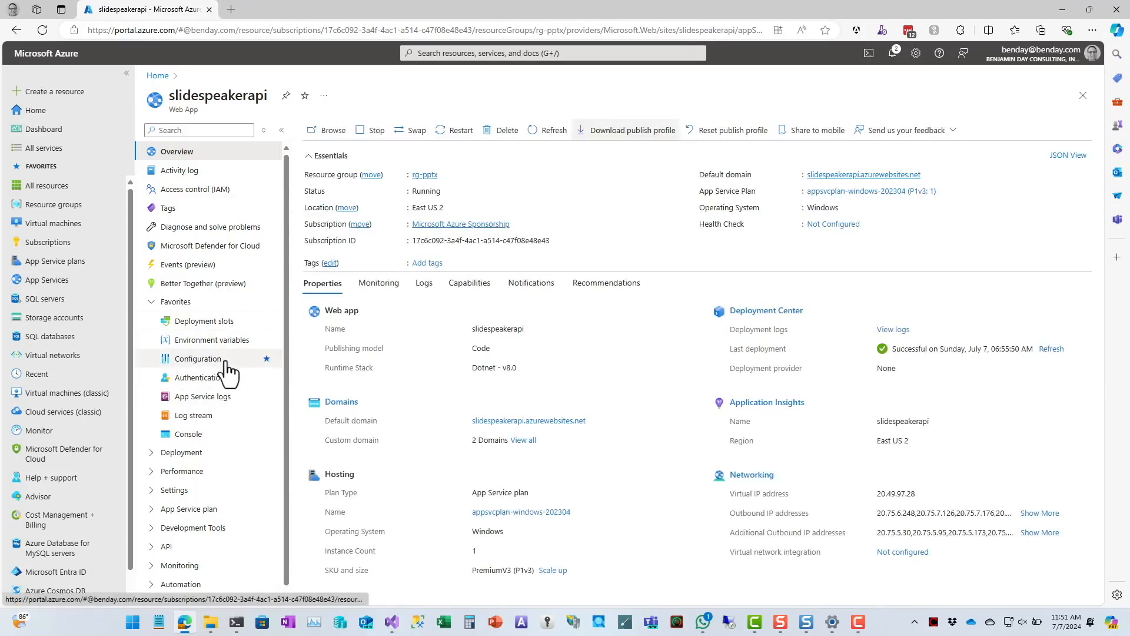
{"action": "left_click", "coordinate": [198, 358]}
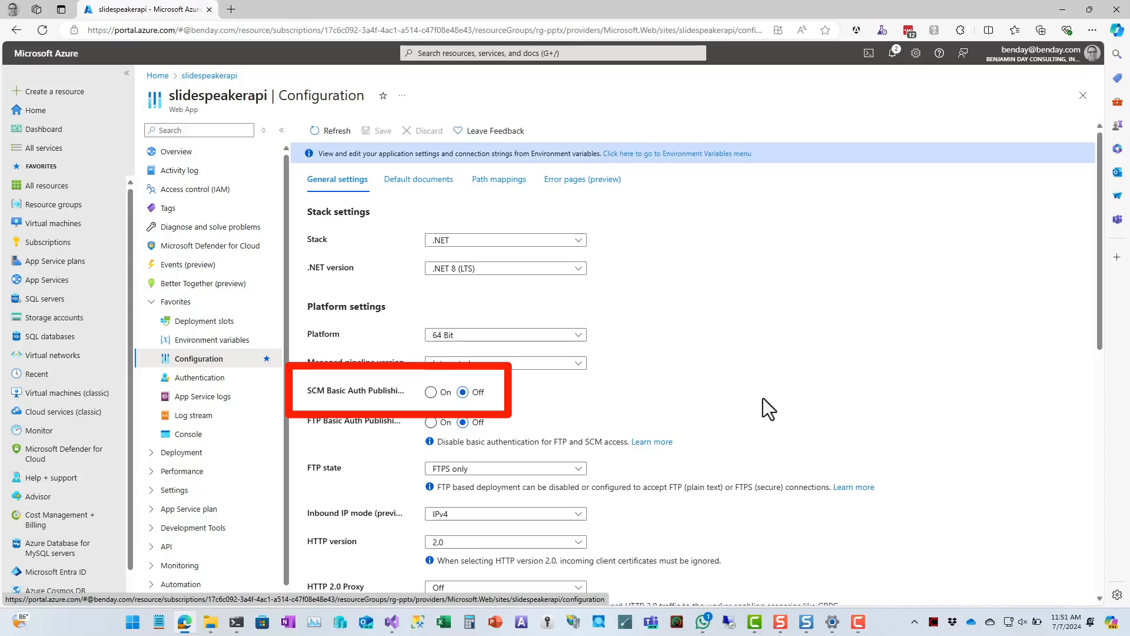
{"action": "left_click", "coordinate": [430, 392]}
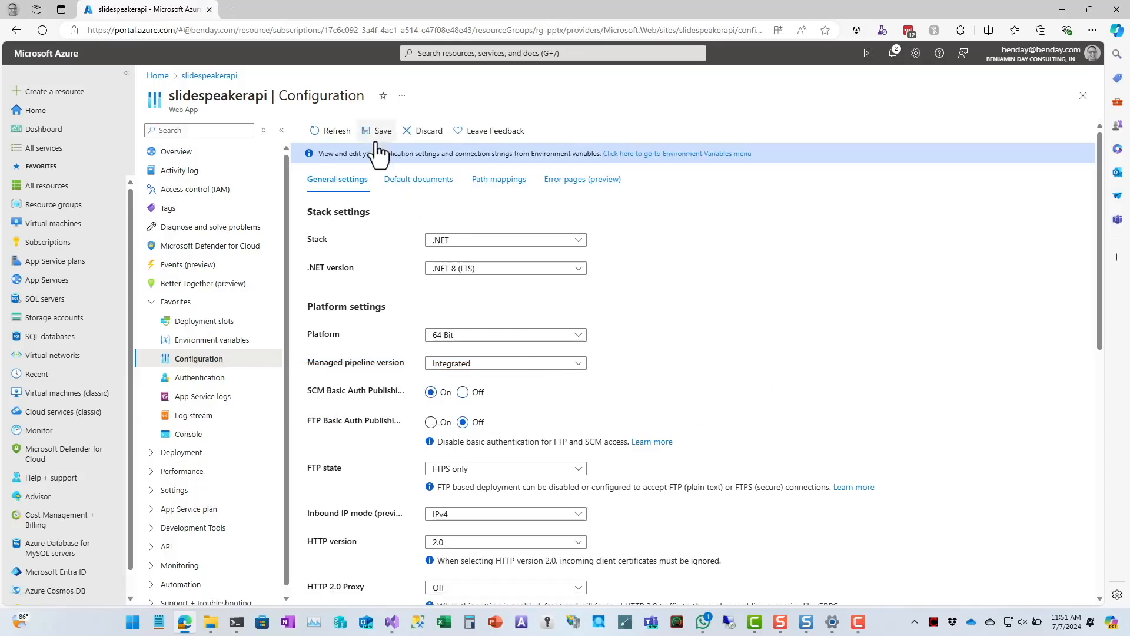
{"action": "left_click", "coordinate": [378, 130]}
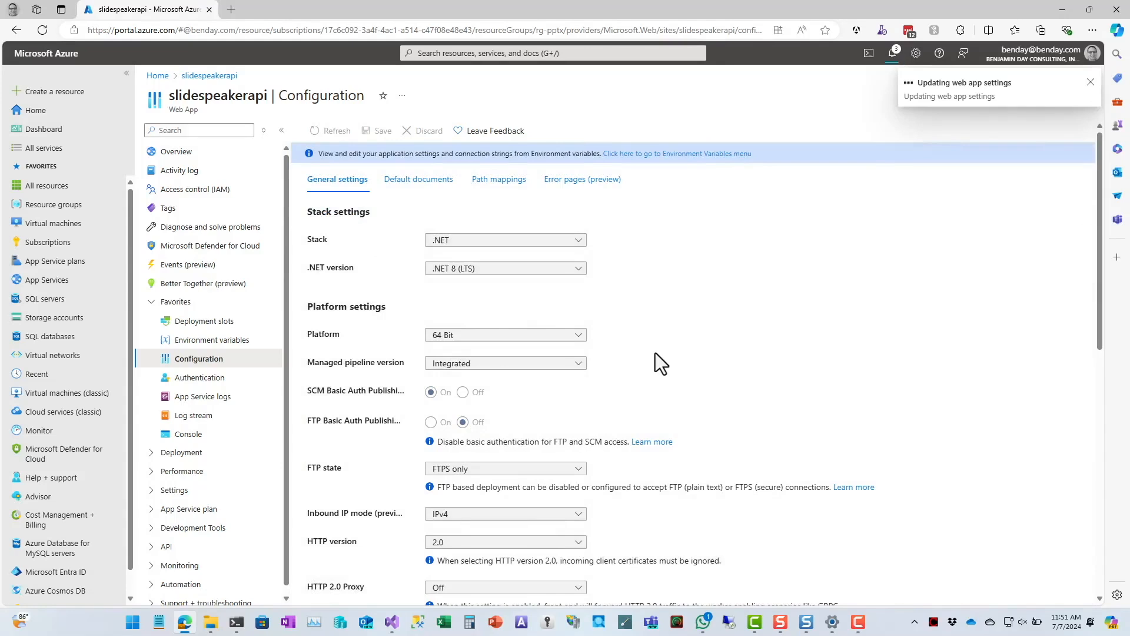
{"action": "left_click", "coordinate": [1089, 81]}
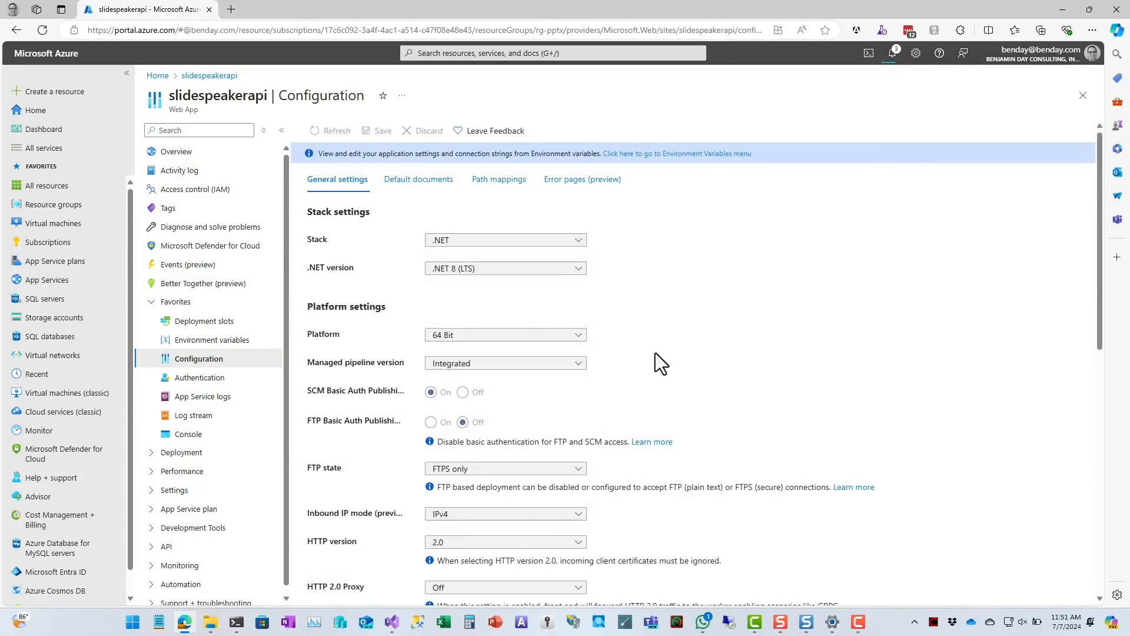
{"action": "left_click", "coordinate": [381, 131]}
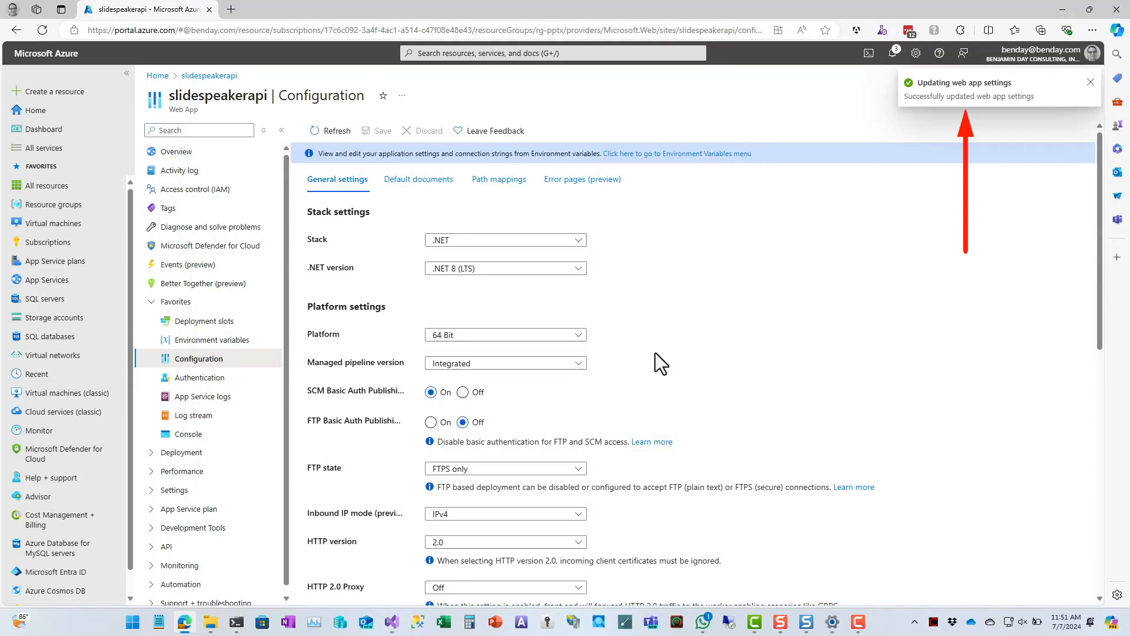
{"action": "mouse_move", "coordinate": [164, 136]}
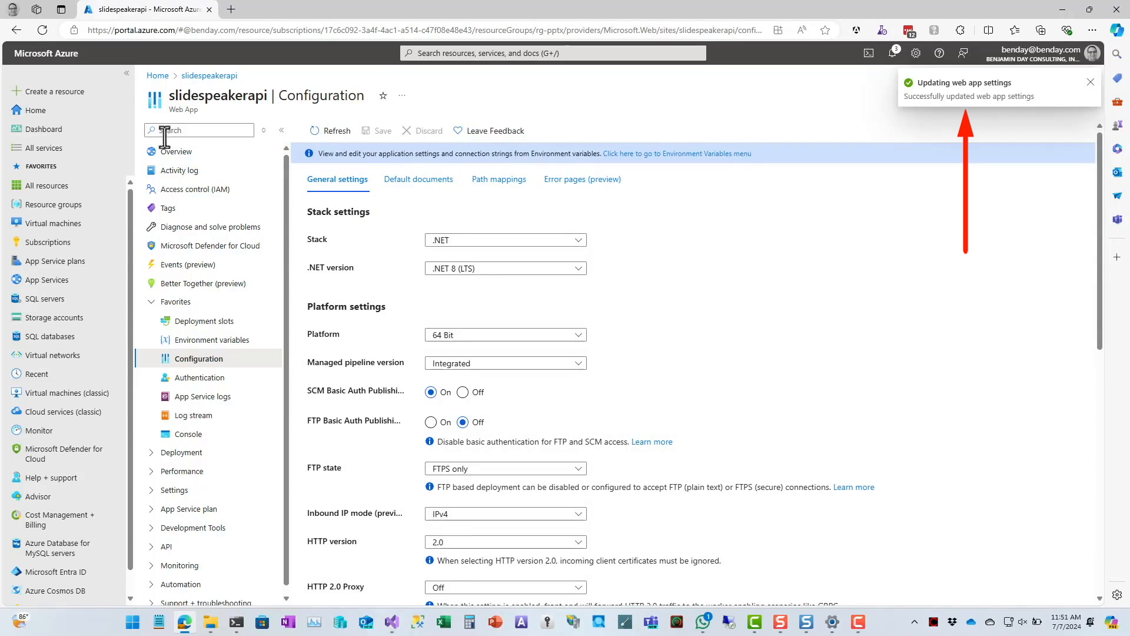
Step: Return to the slidespeakerapi Overview, showing the app Running in East US 2
{"action": "left_click", "coordinate": [177, 151]}
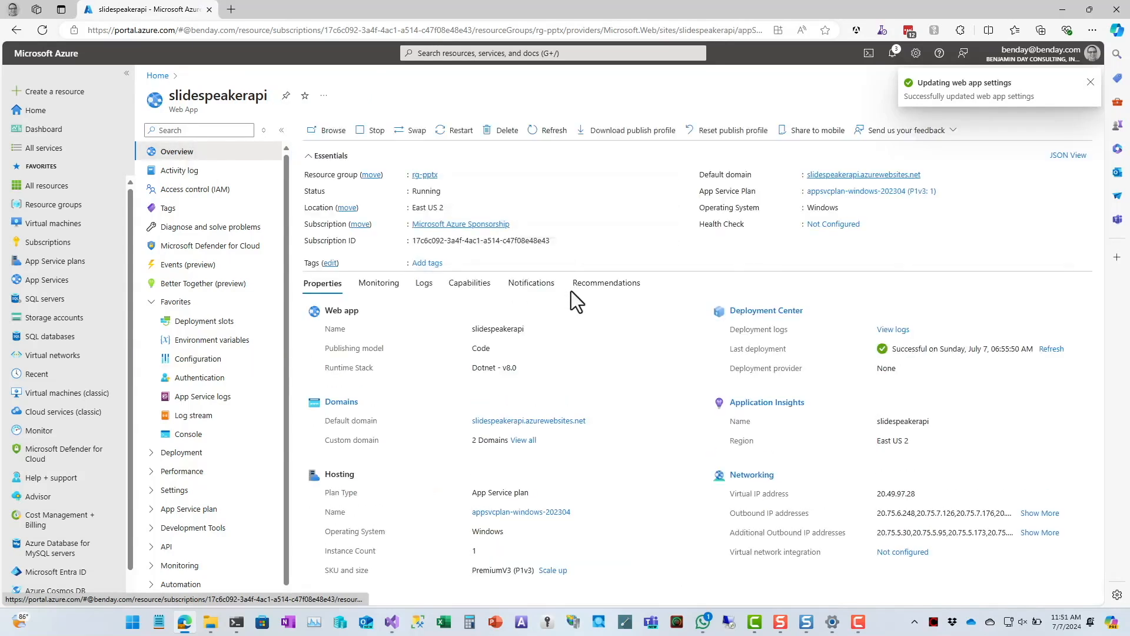
{"action": "left_click", "coordinate": [1091, 81]}
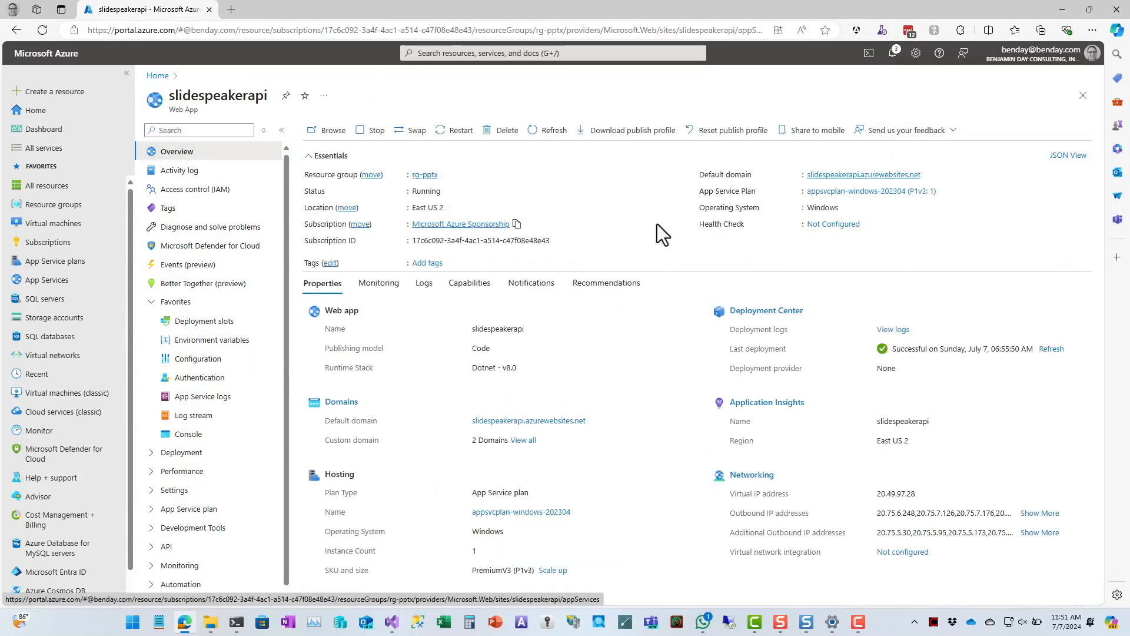
{"action": "left_click", "coordinate": [633, 130]}
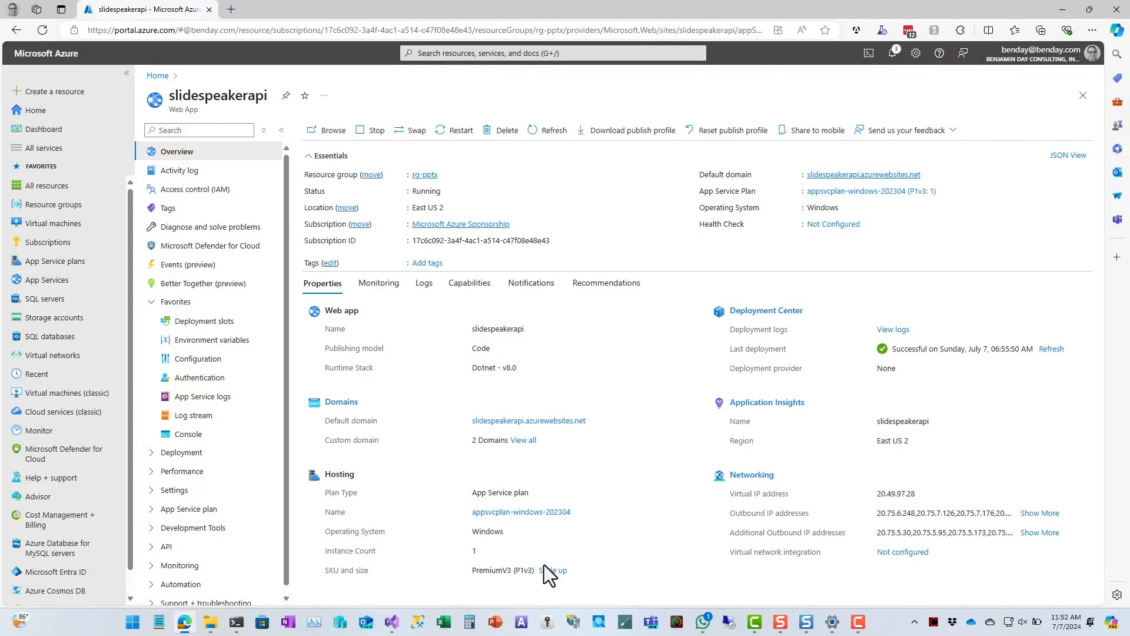
{"action": "mouse_move", "coordinate": [202, 397]}
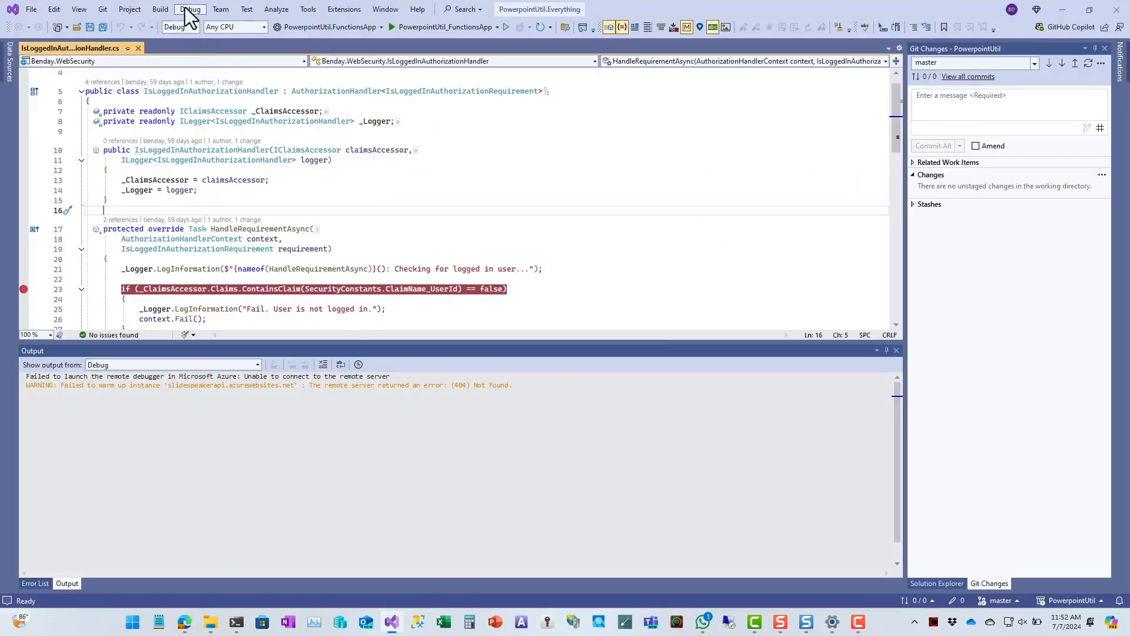
Step: Reopen Attach to Process and dismiss the connection error, keeping Microsoft Azure App Services
{"action": "left_click", "coordinate": [189, 9]}
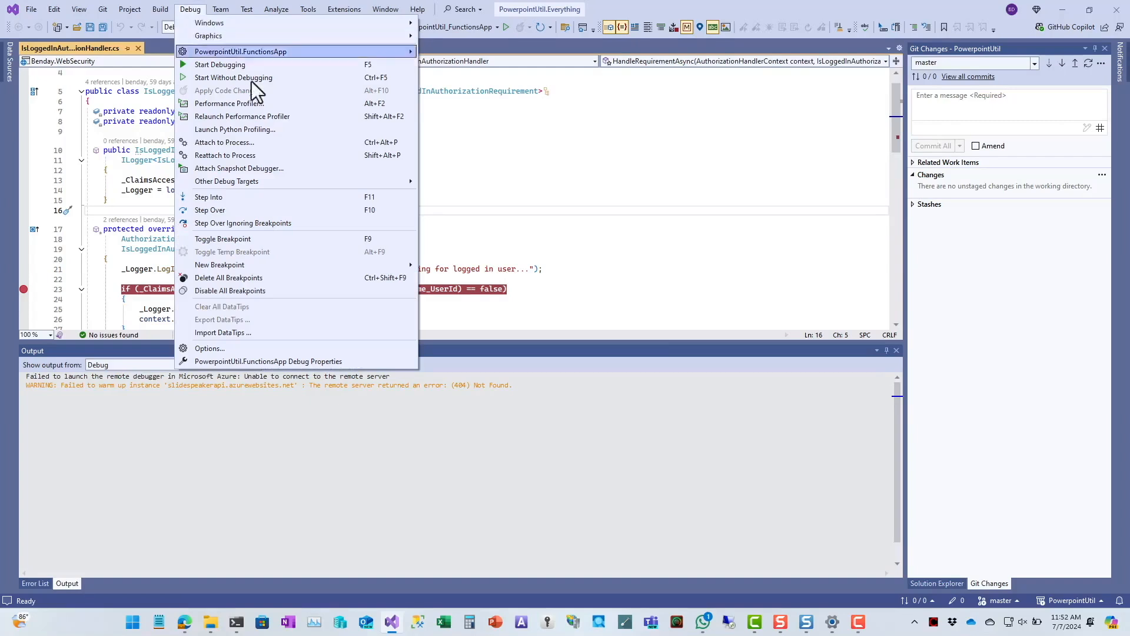
{"action": "mouse_move", "coordinate": [287, 142]}
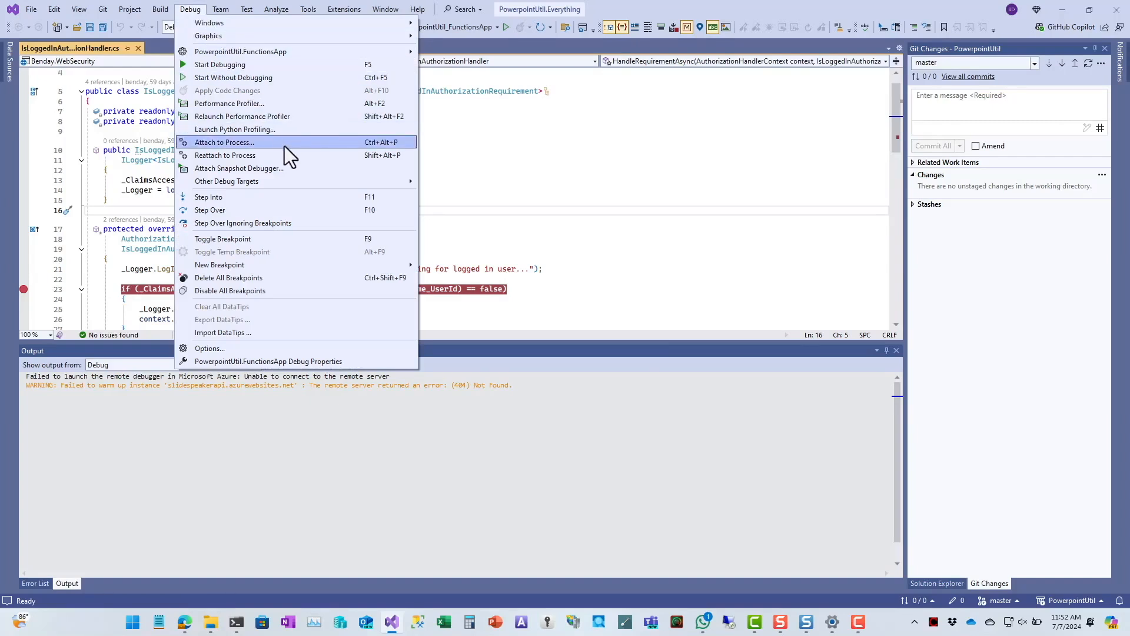
{"action": "left_click", "coordinate": [224, 142]}
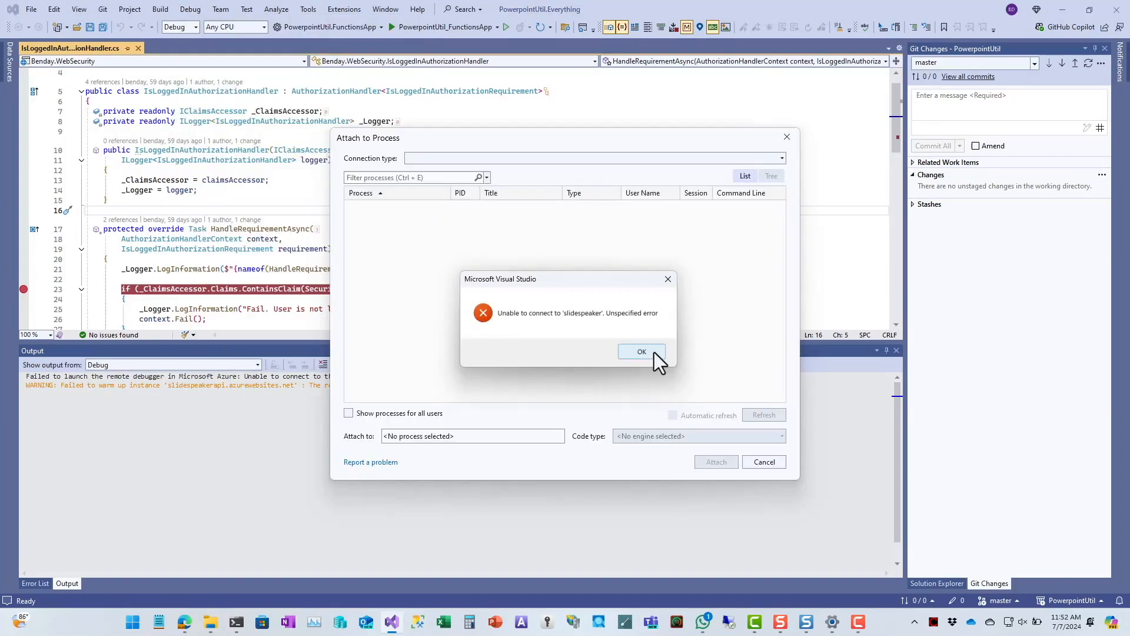
{"action": "left_click", "coordinate": [641, 351]}
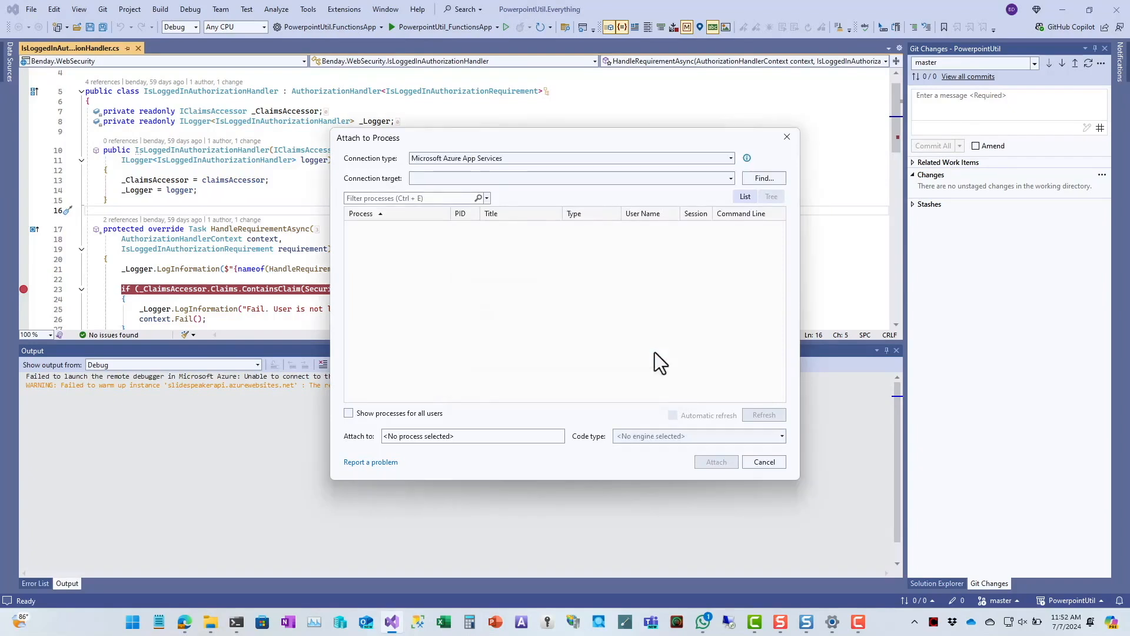
{"action": "mouse_move", "coordinate": [736, 205]}
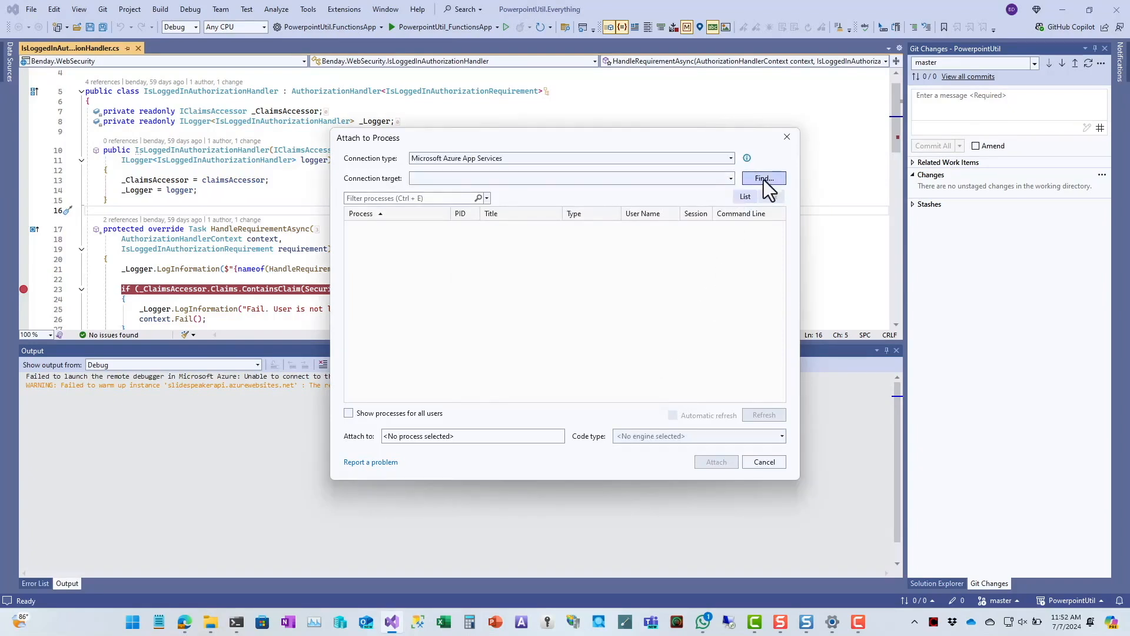
Step: Choose slidespeakerapi under Microsoft Azure Sponsorship subscription and rg-pptx as the target
{"action": "left_click", "coordinate": [764, 178]}
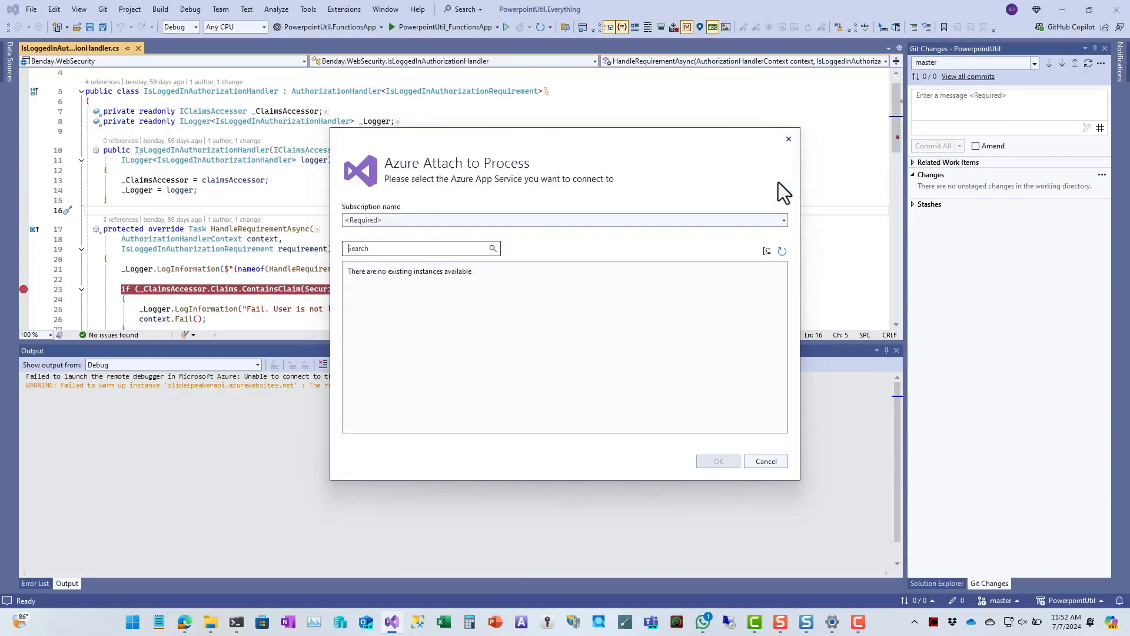
{"action": "left_click", "coordinate": [564, 220]}
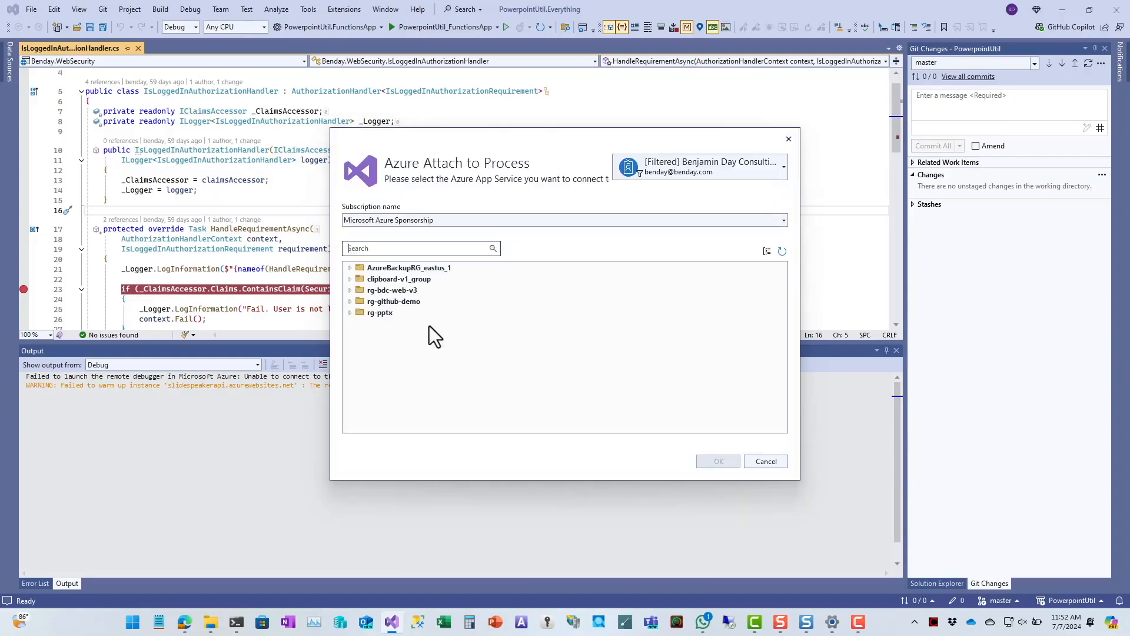
{"action": "left_click", "coordinate": [350, 312]}
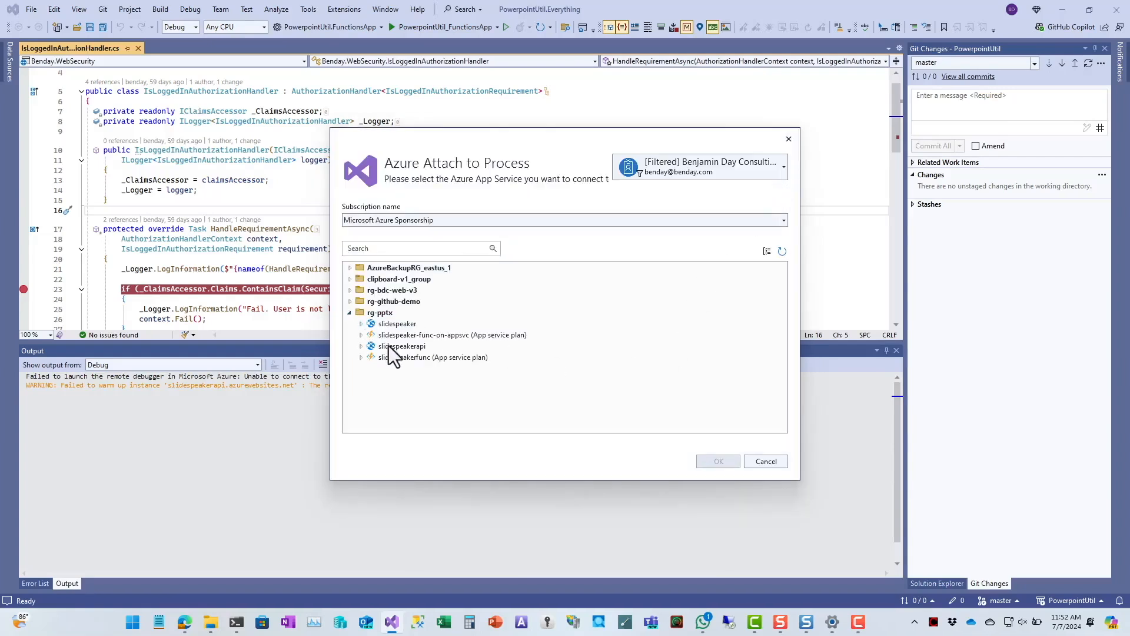
{"action": "left_click", "coordinate": [403, 346]}
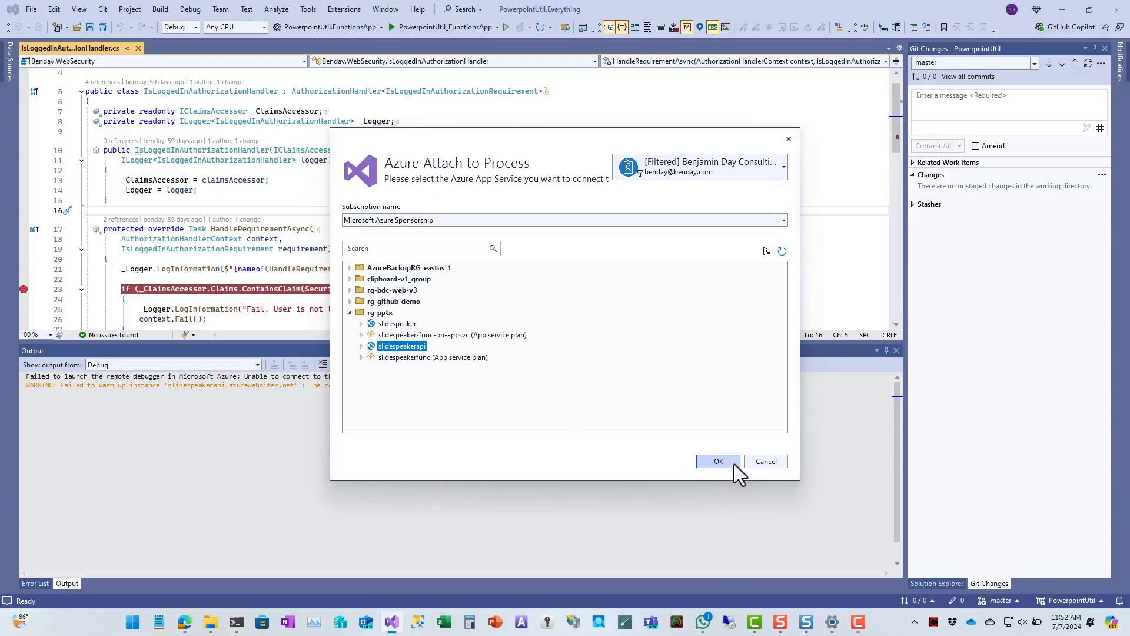
{"action": "left_click", "coordinate": [717, 461]}
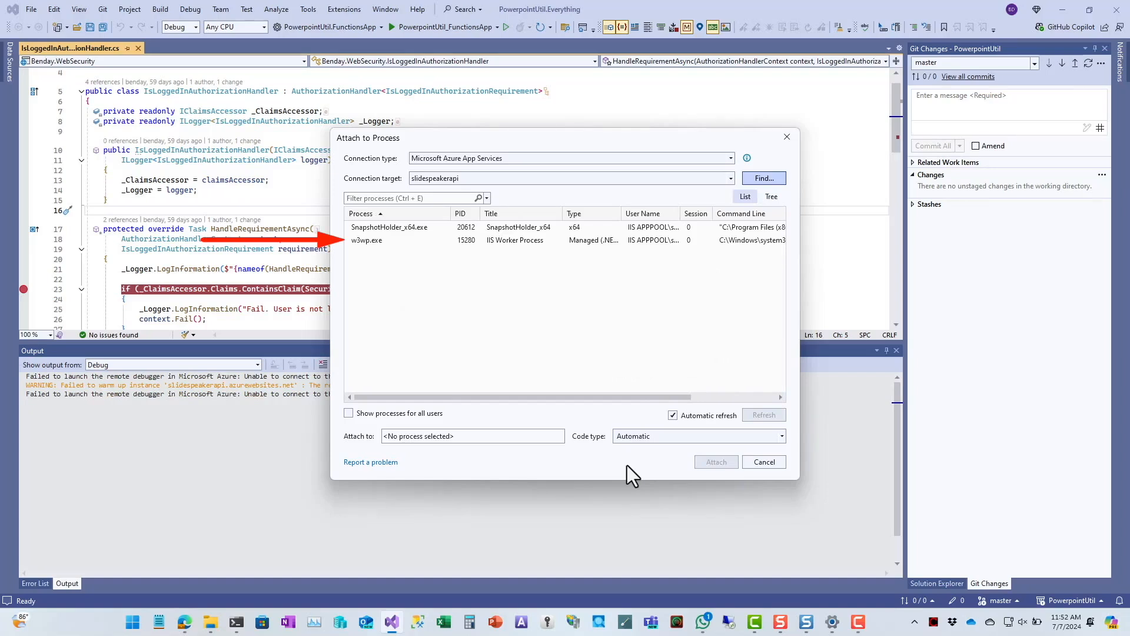
Step: Attach the debugger to the w3wp.exe worker process on slidespeakerapi
{"action": "left_click", "coordinate": [389, 241]}
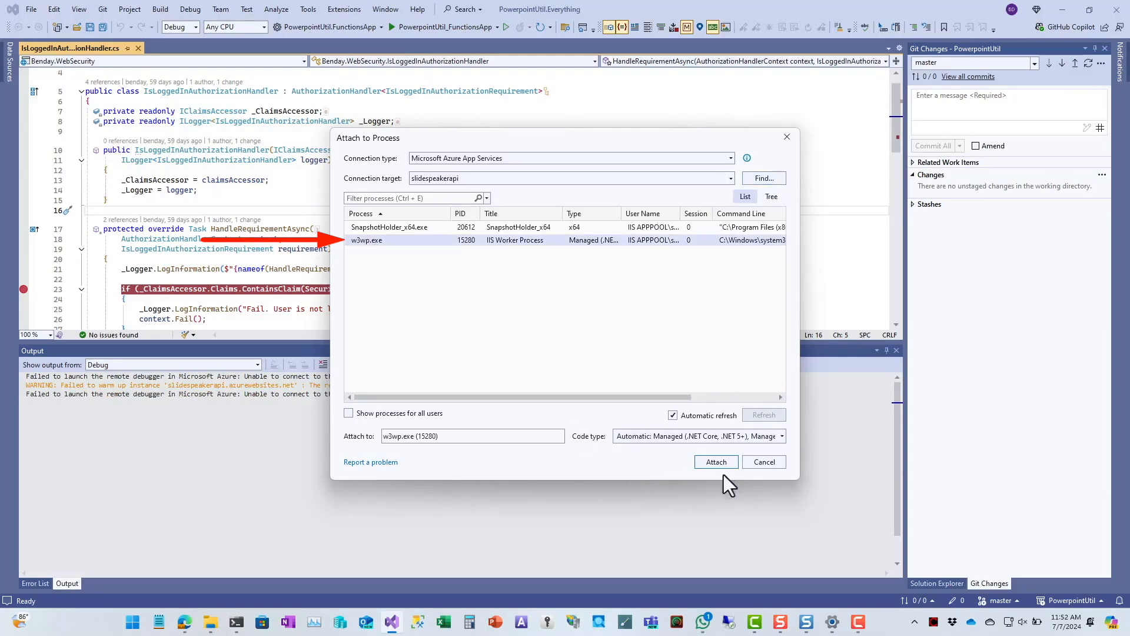
{"action": "mouse_move", "coordinate": [716, 462]}
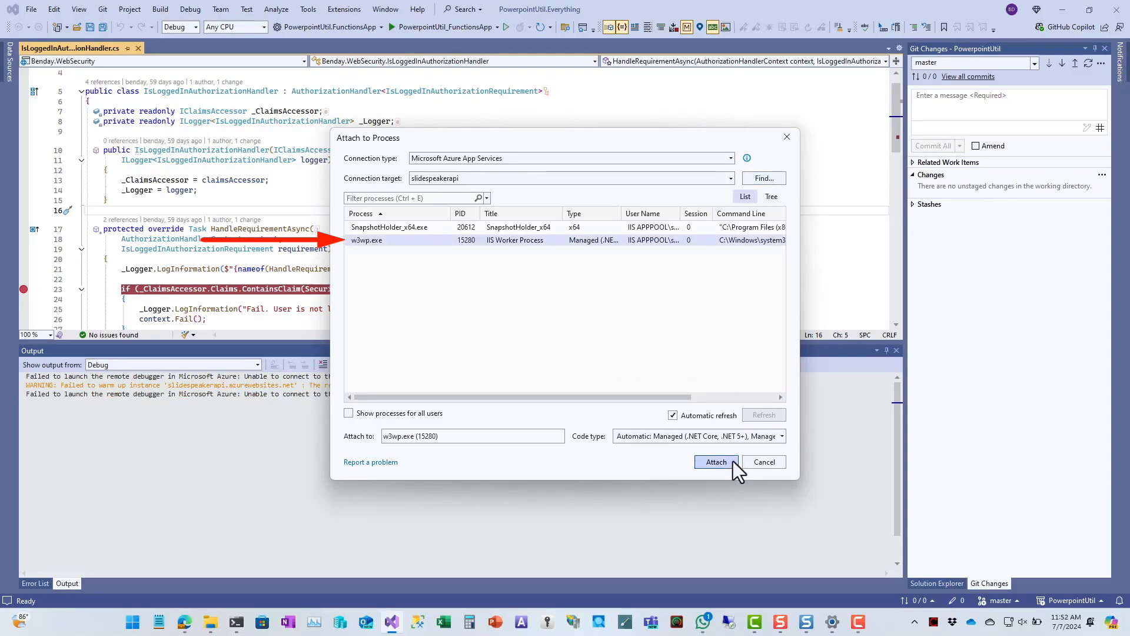
{"action": "left_click", "coordinate": [716, 462]}
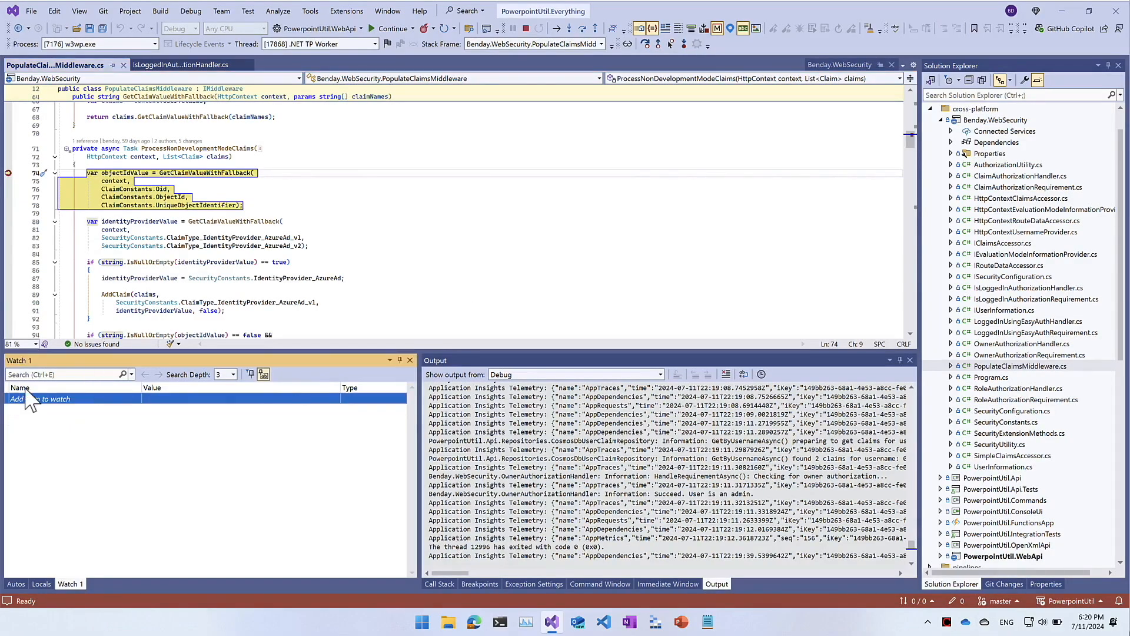
Step: Add 'claims' to Watch 1 and expand it, showing Count = 0
{"action": "type", "text": "claims"}
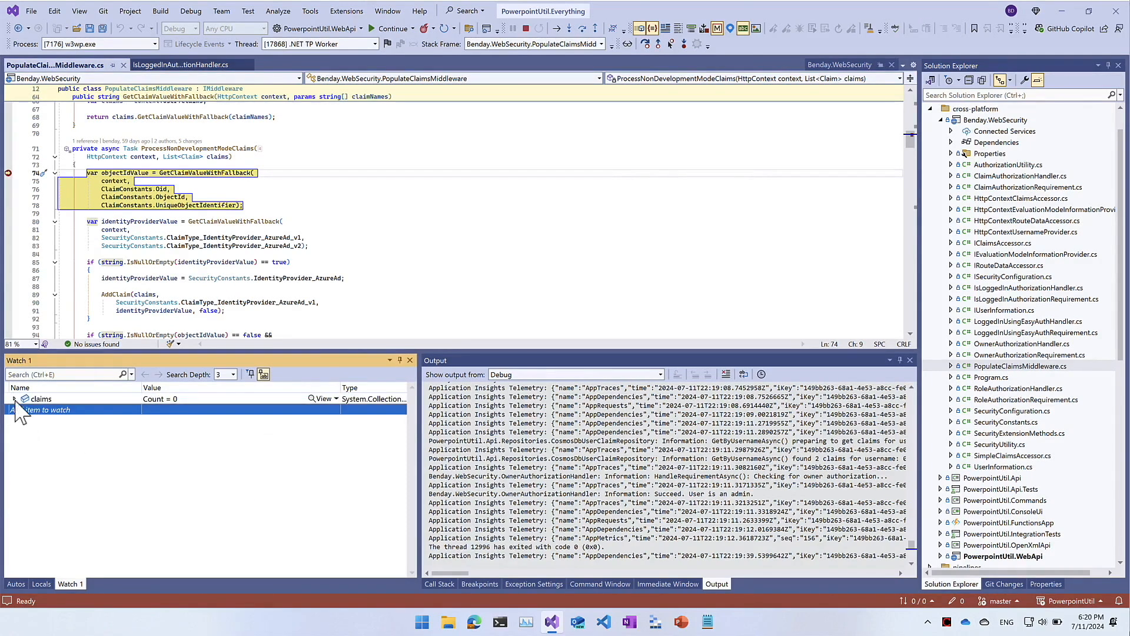
{"action": "left_click", "coordinate": [14, 399]}
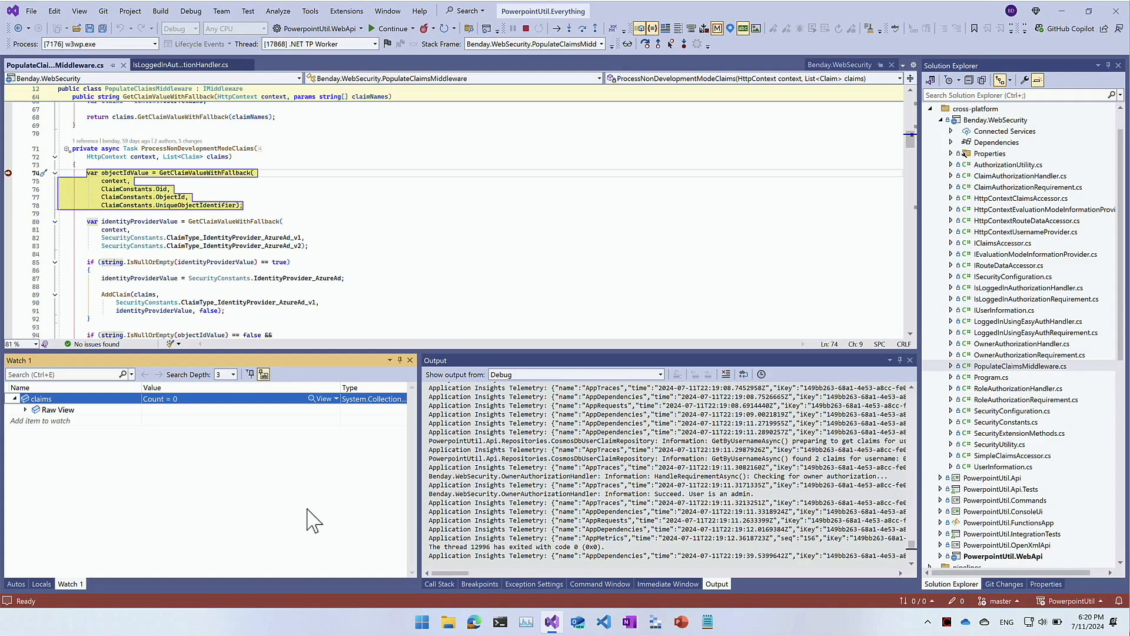
{"action": "mouse_move", "coordinate": [626, 321]}
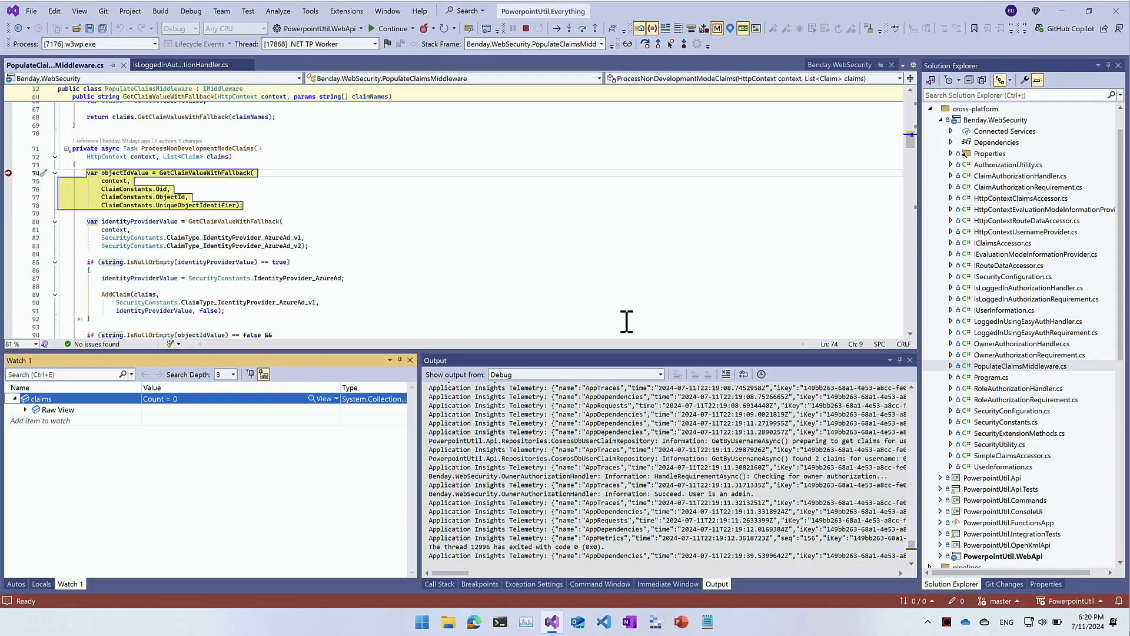